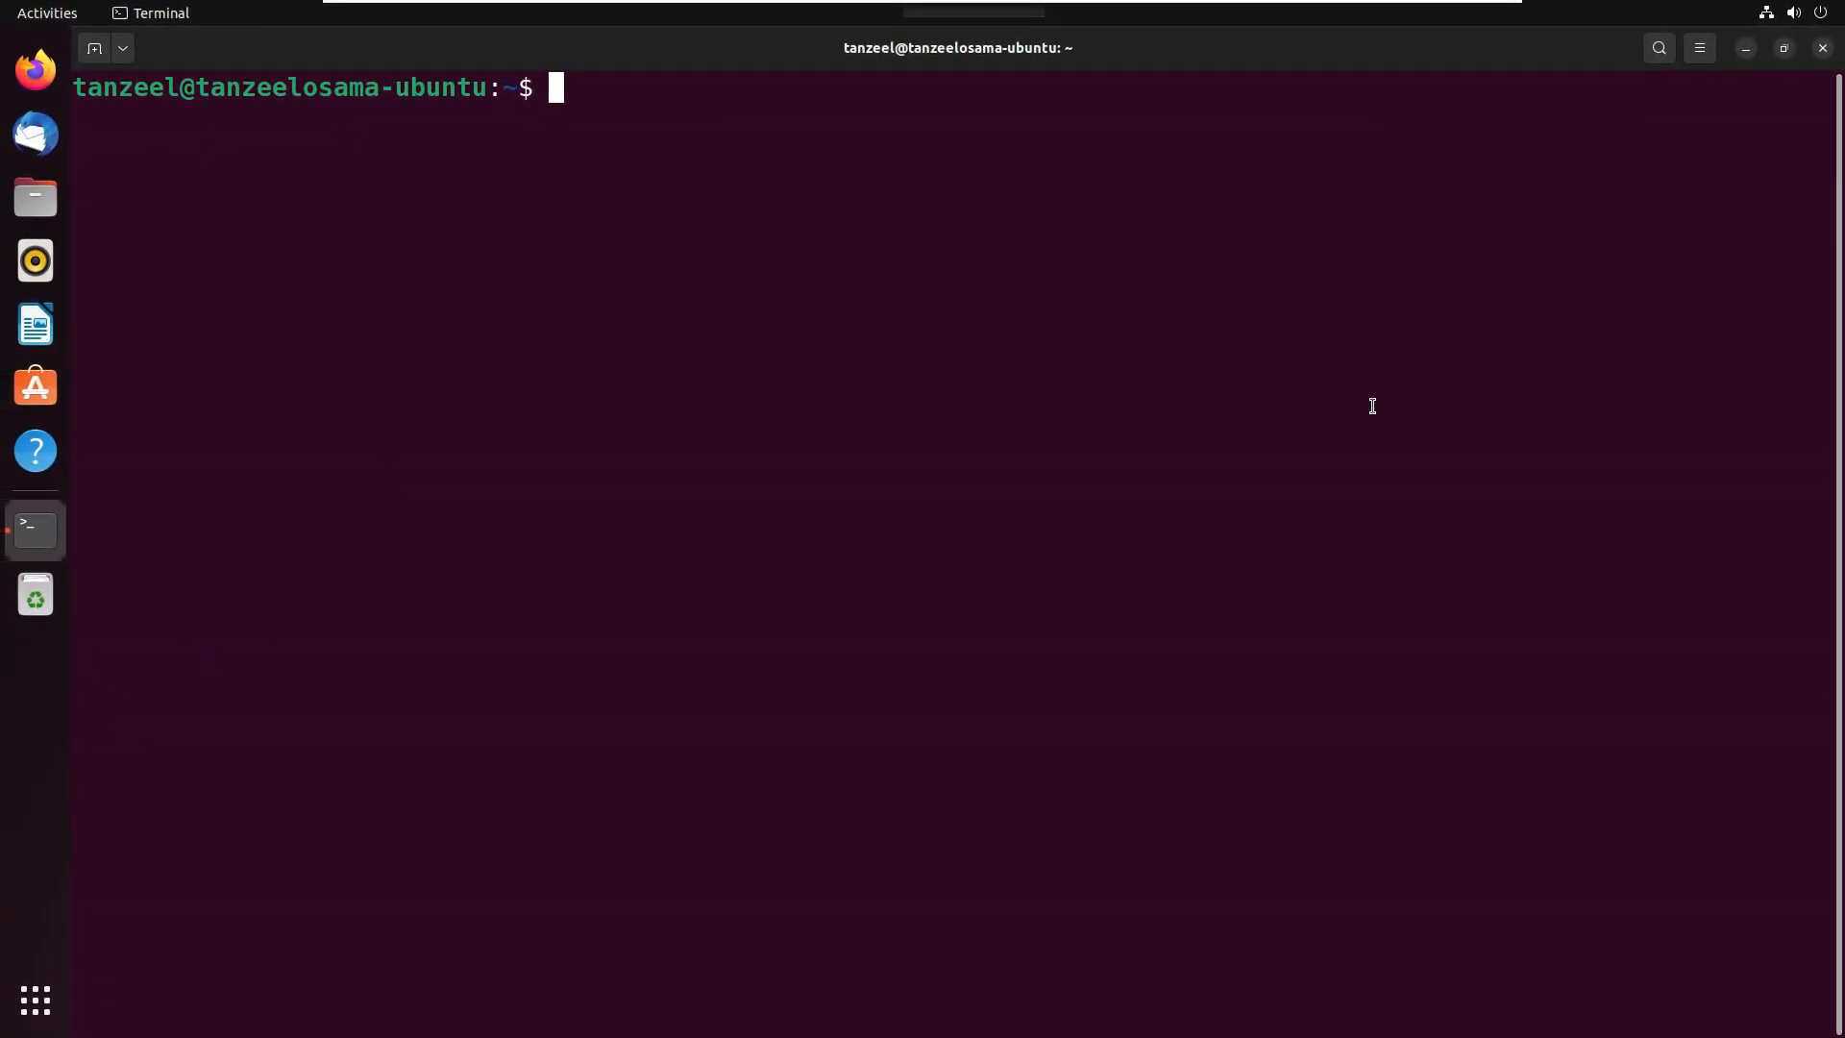
# Run pwd to print /home/tanzeel and highlight the home part of the path.
pyautogui.write('pw')
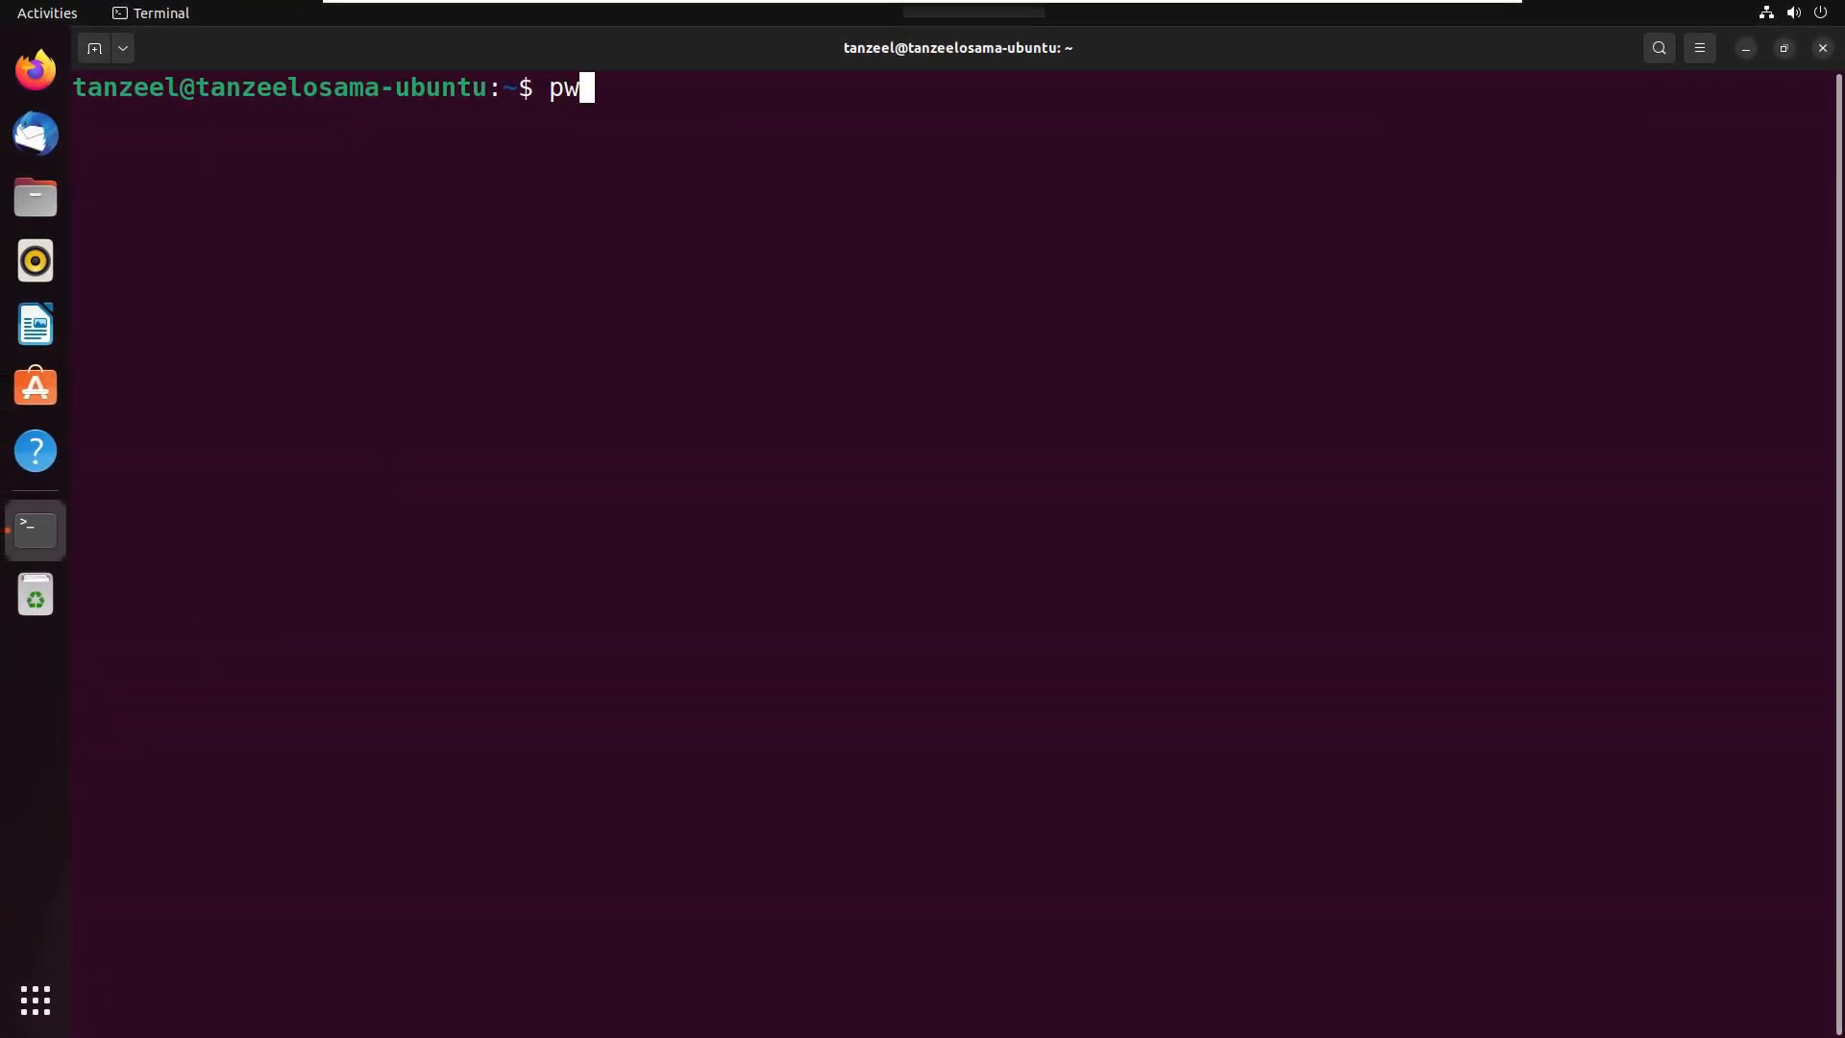
pyautogui.press('Return')
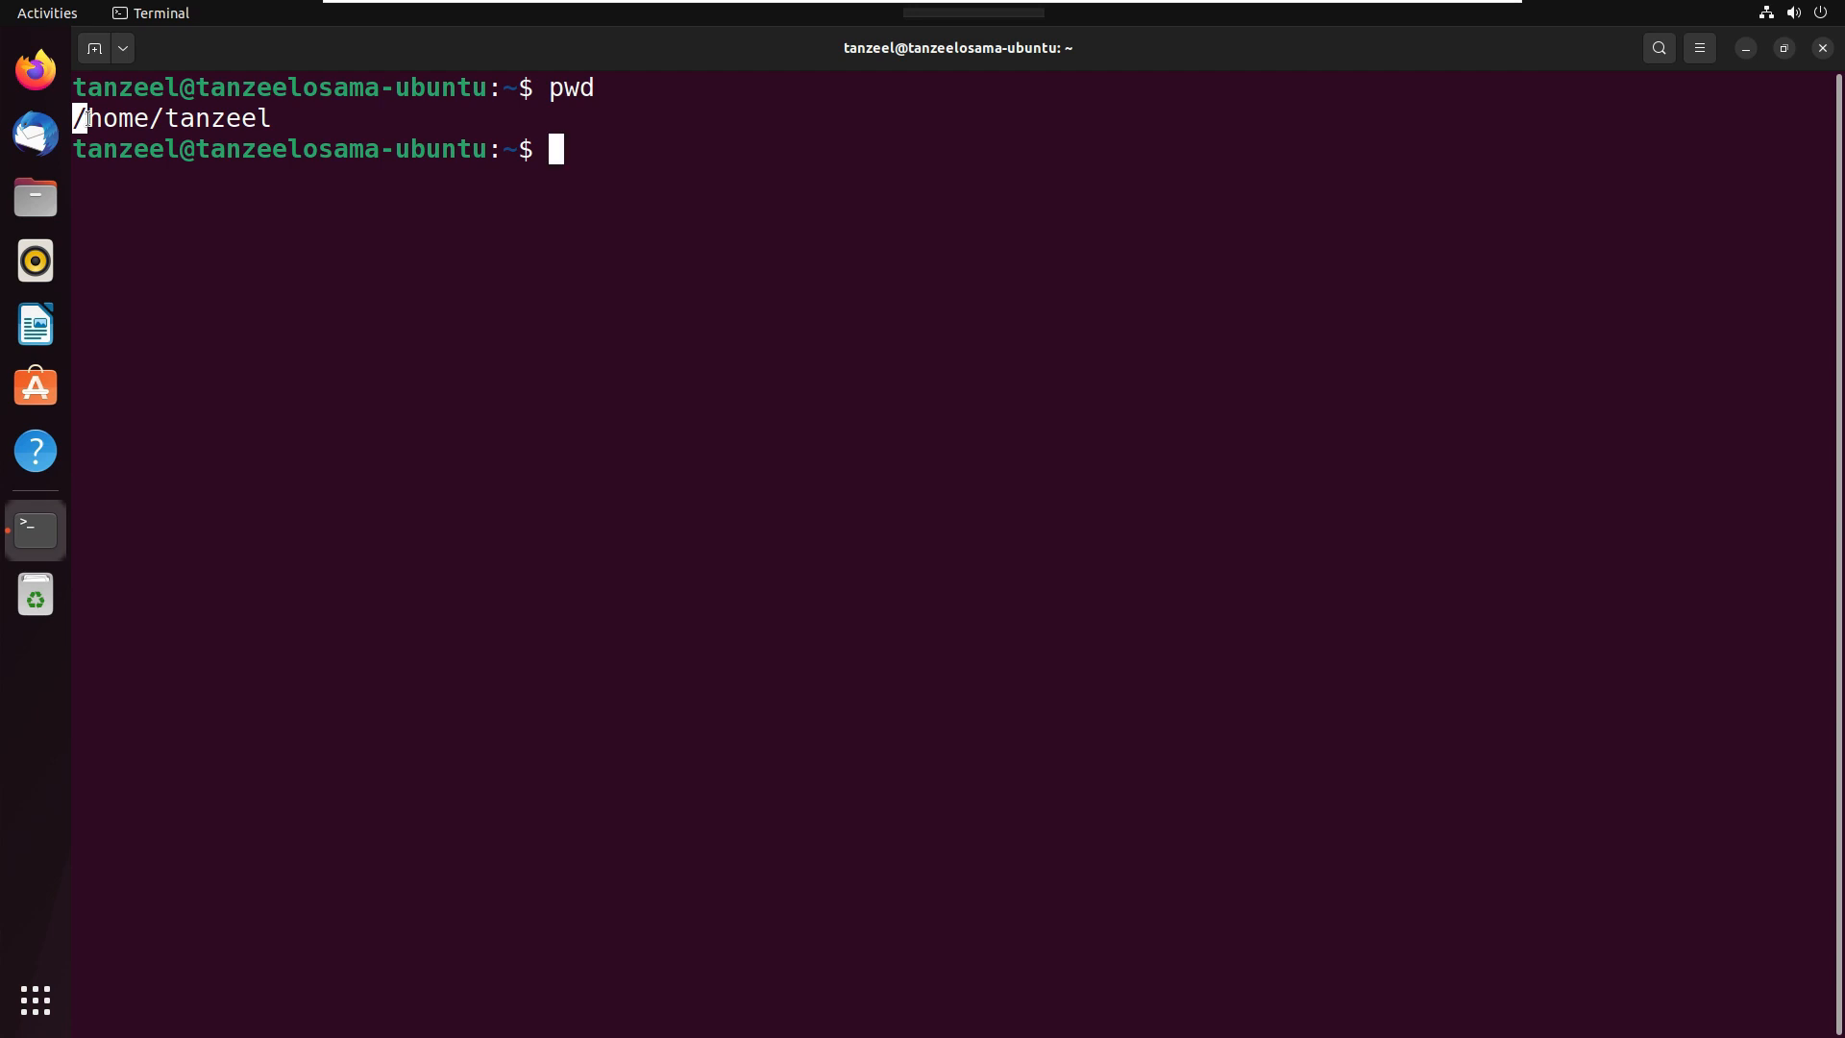
pyautogui.doubleClick(117, 117)
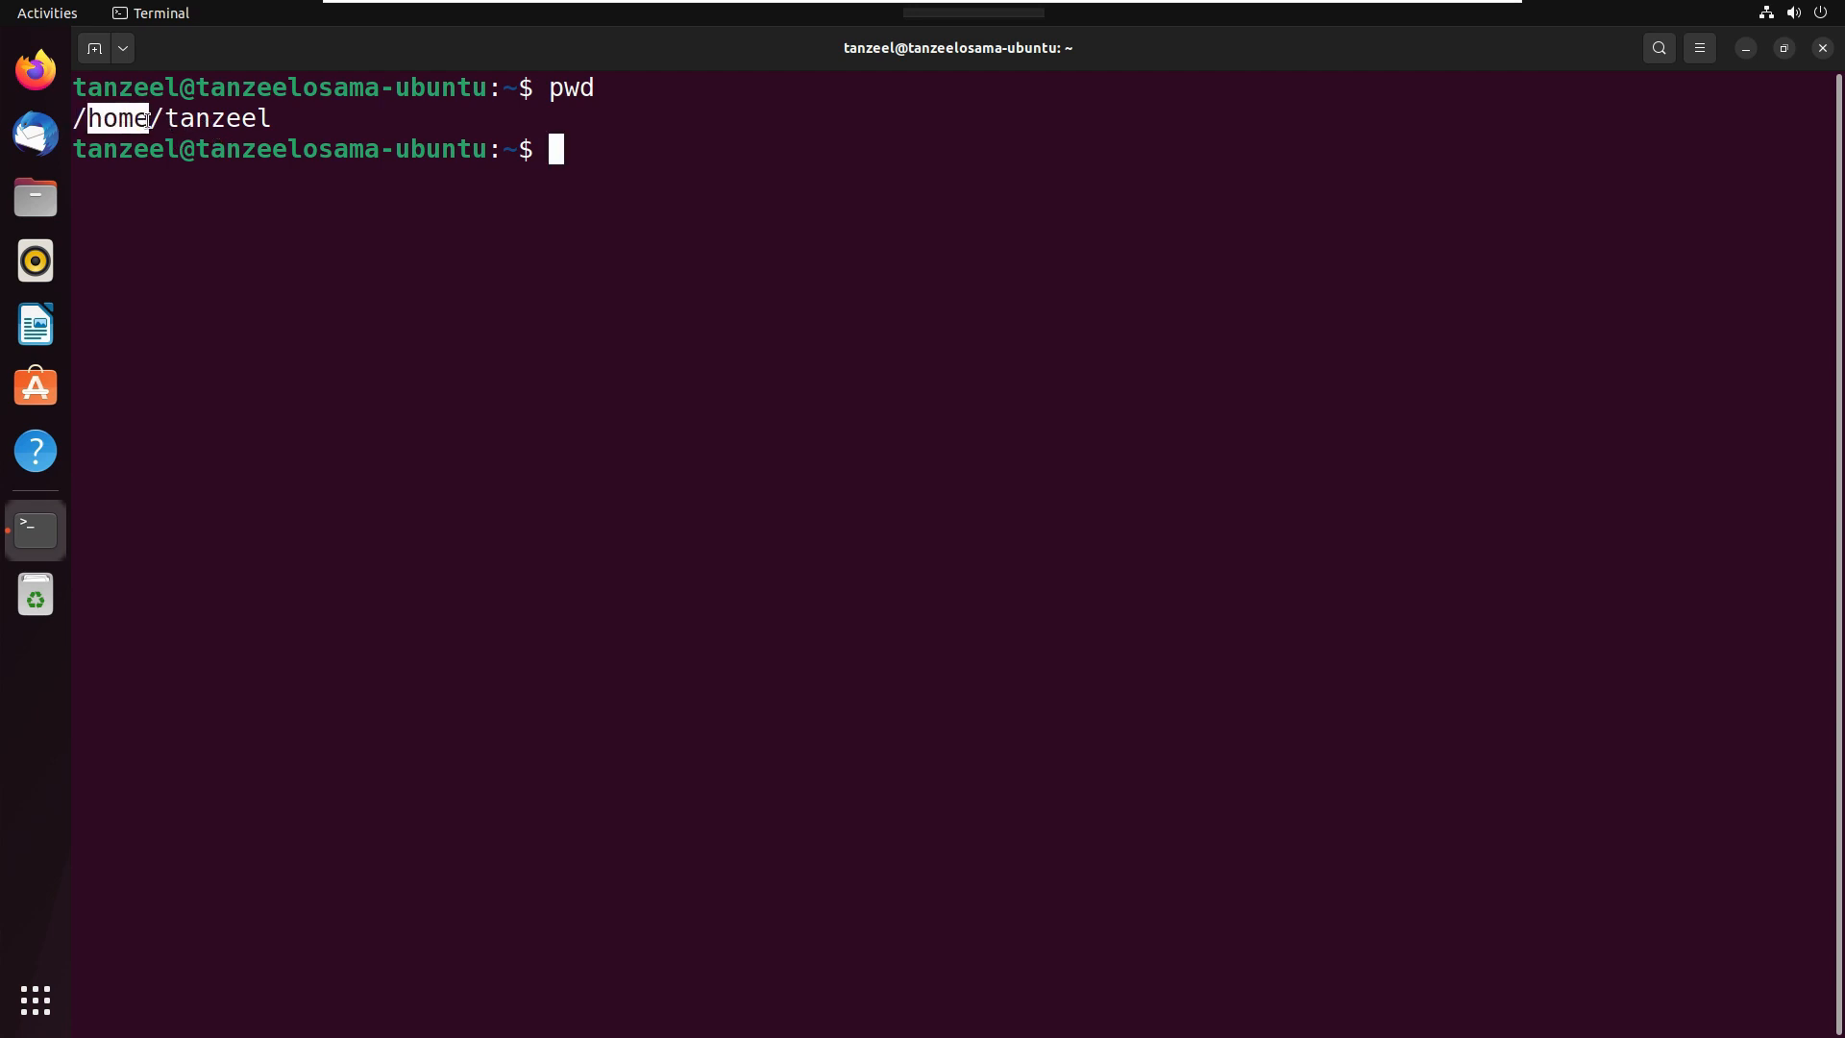
pyautogui.doubleClick(218, 117)
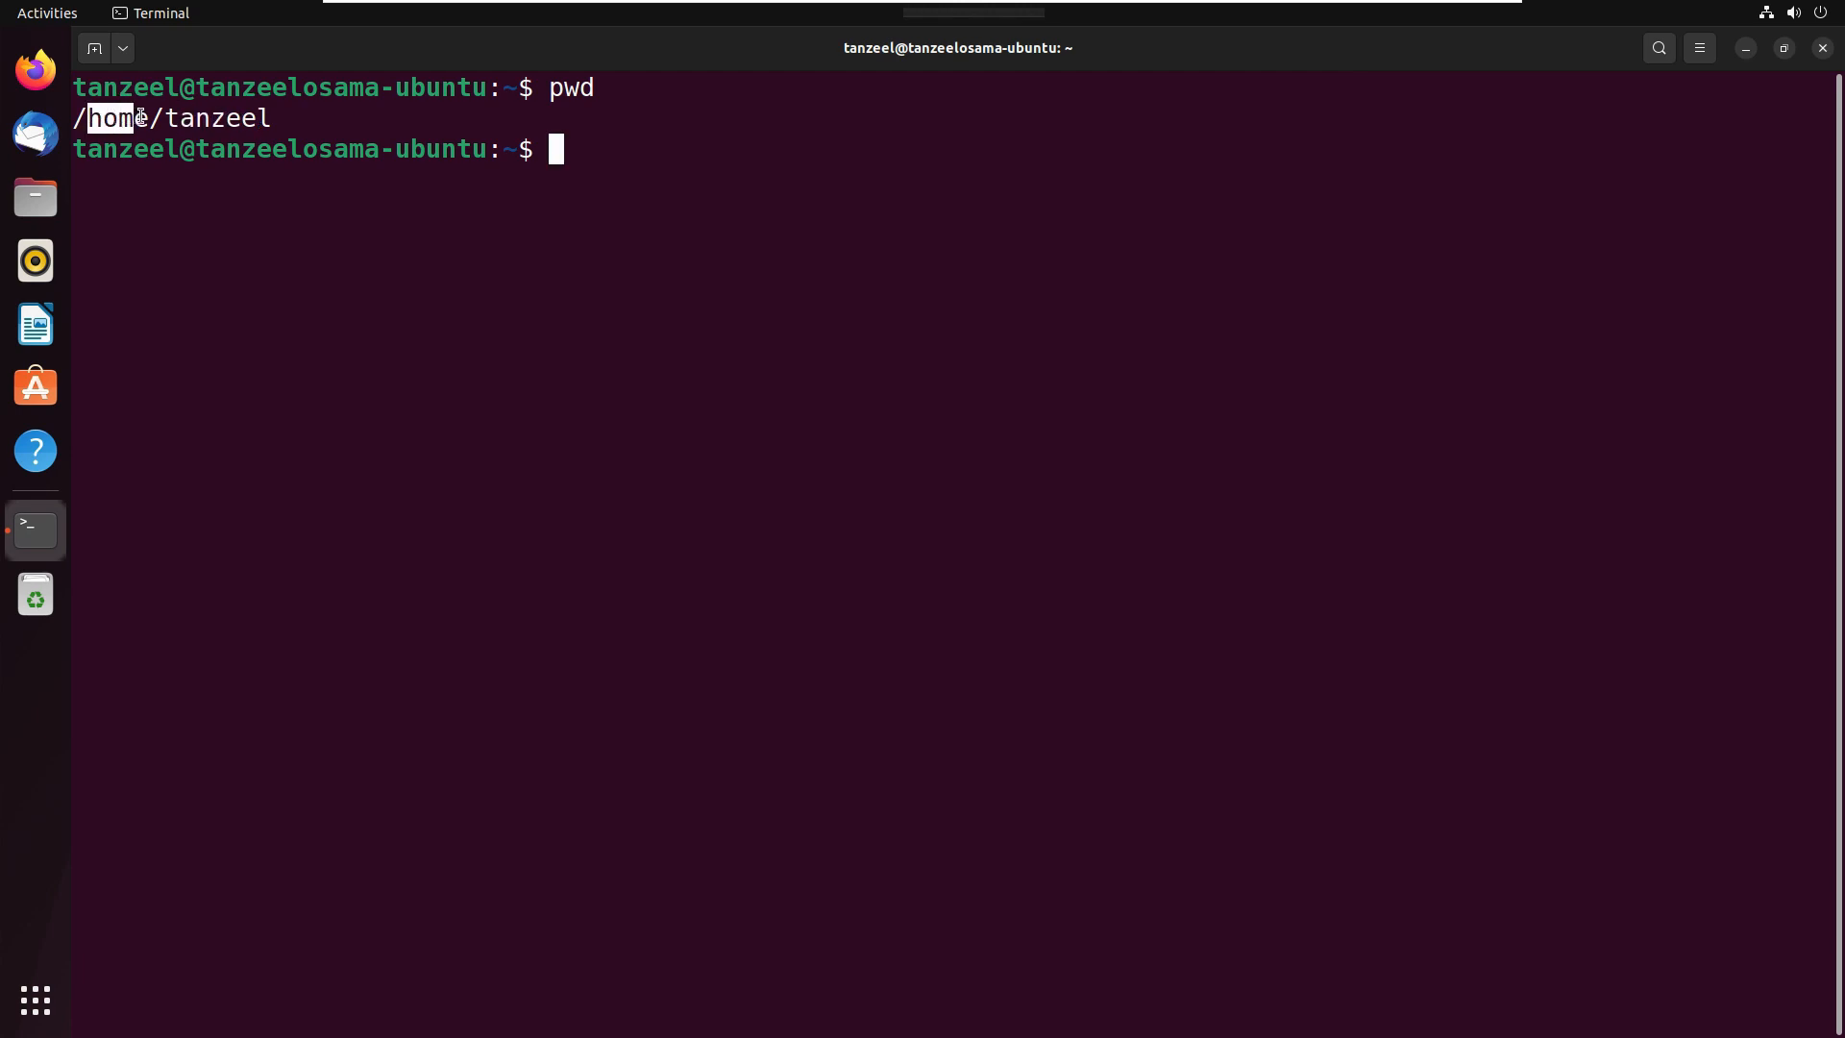
# Run ls to list the home folder's contents, then begin a cd command.
pyautogui.write('ls')
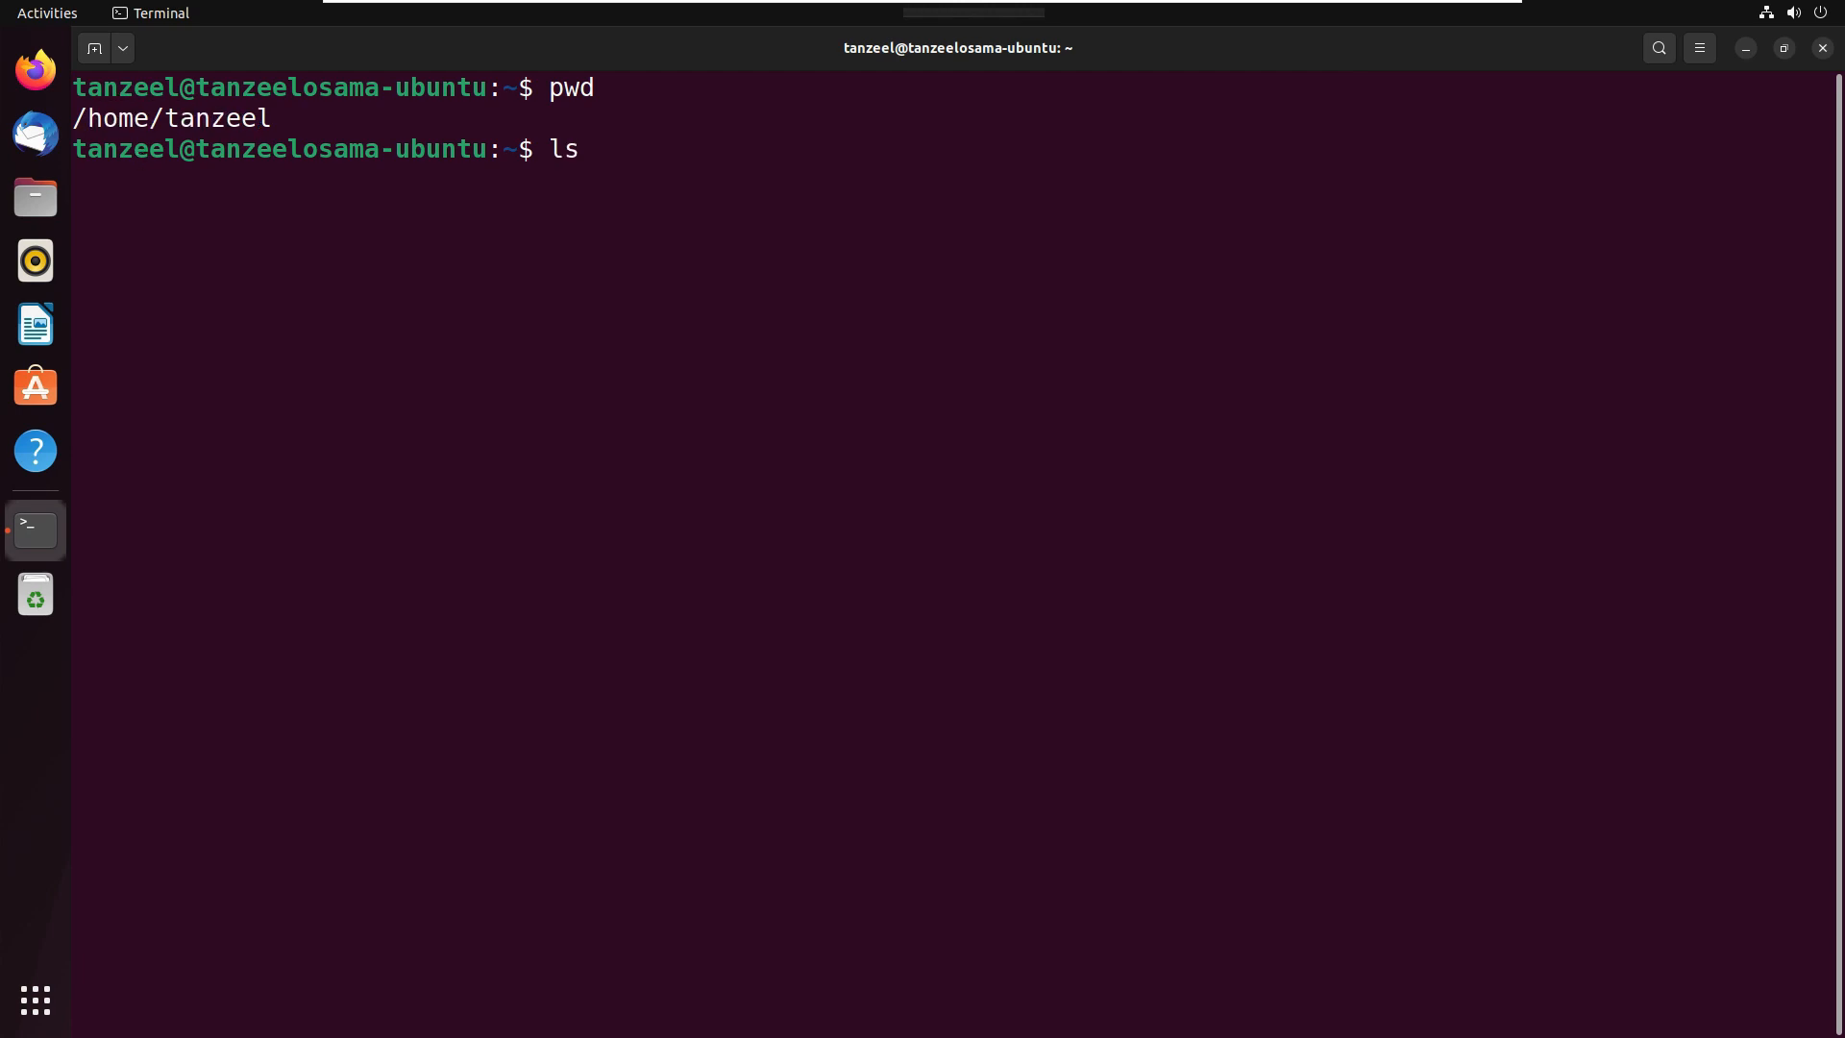
pyautogui.press('Return')
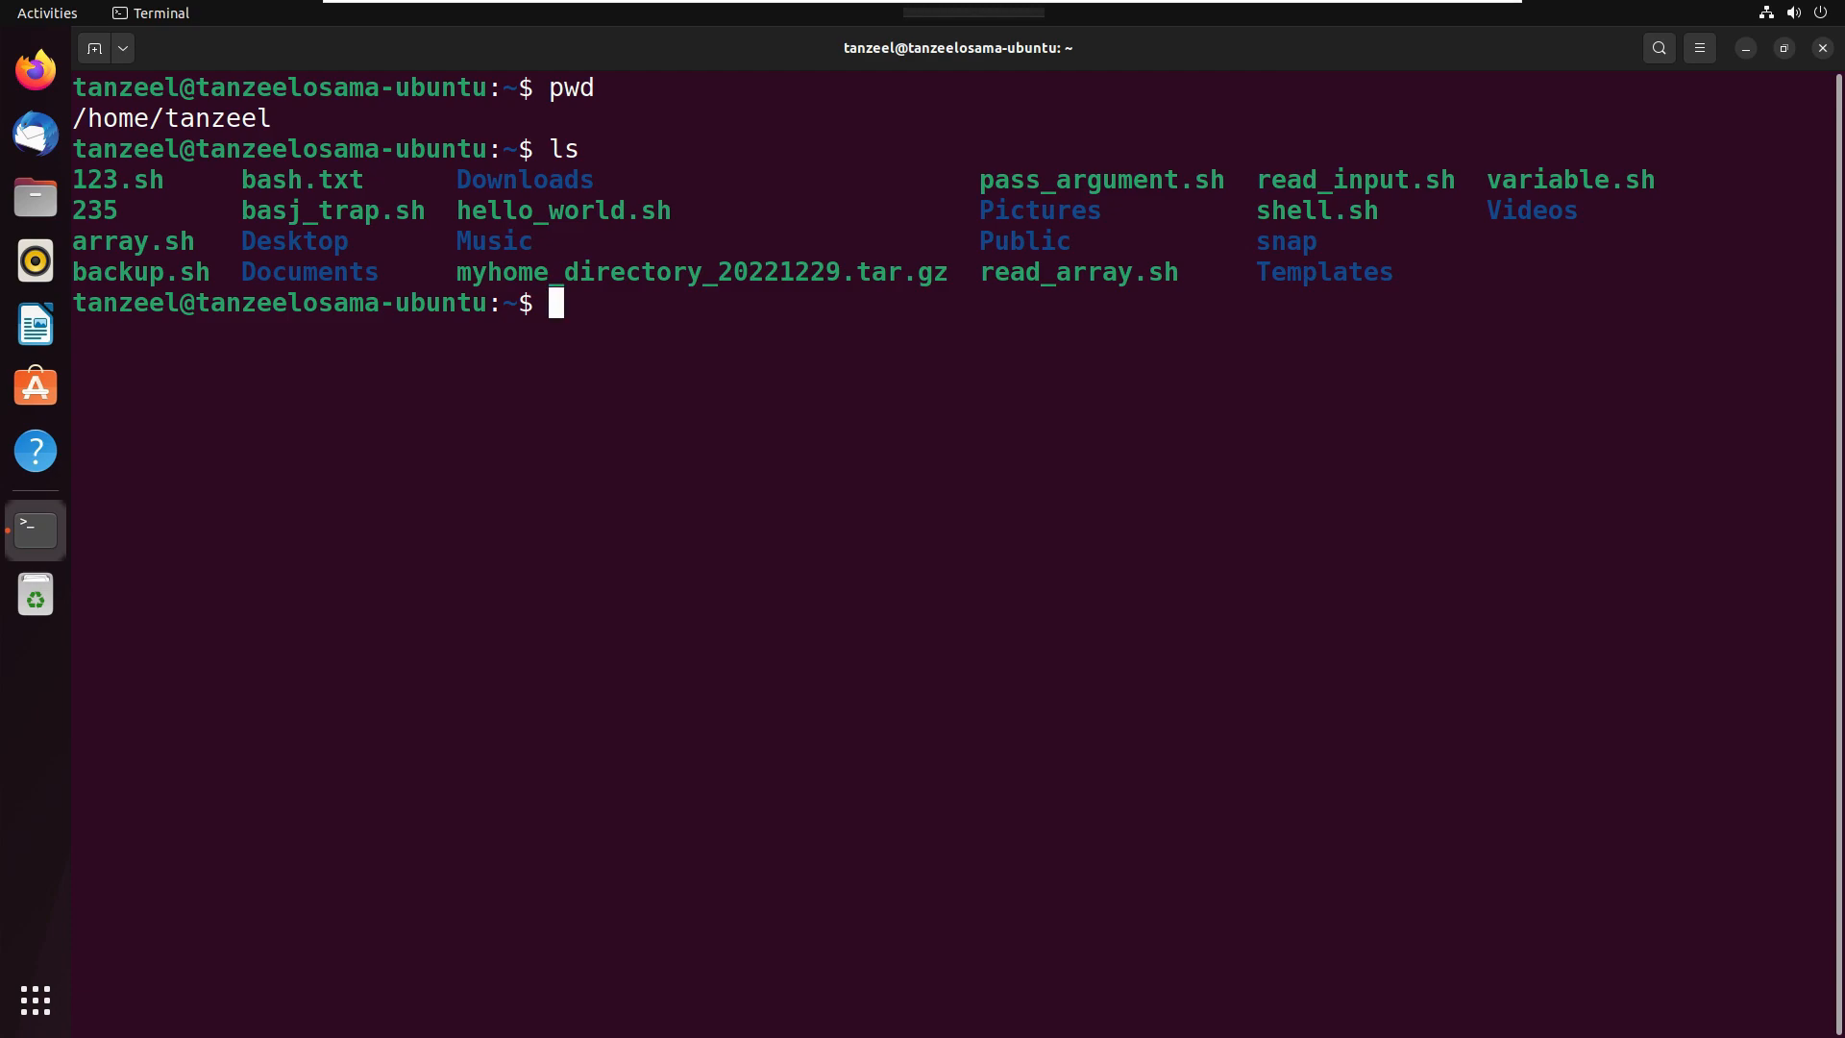
pyautogui.write('cd')
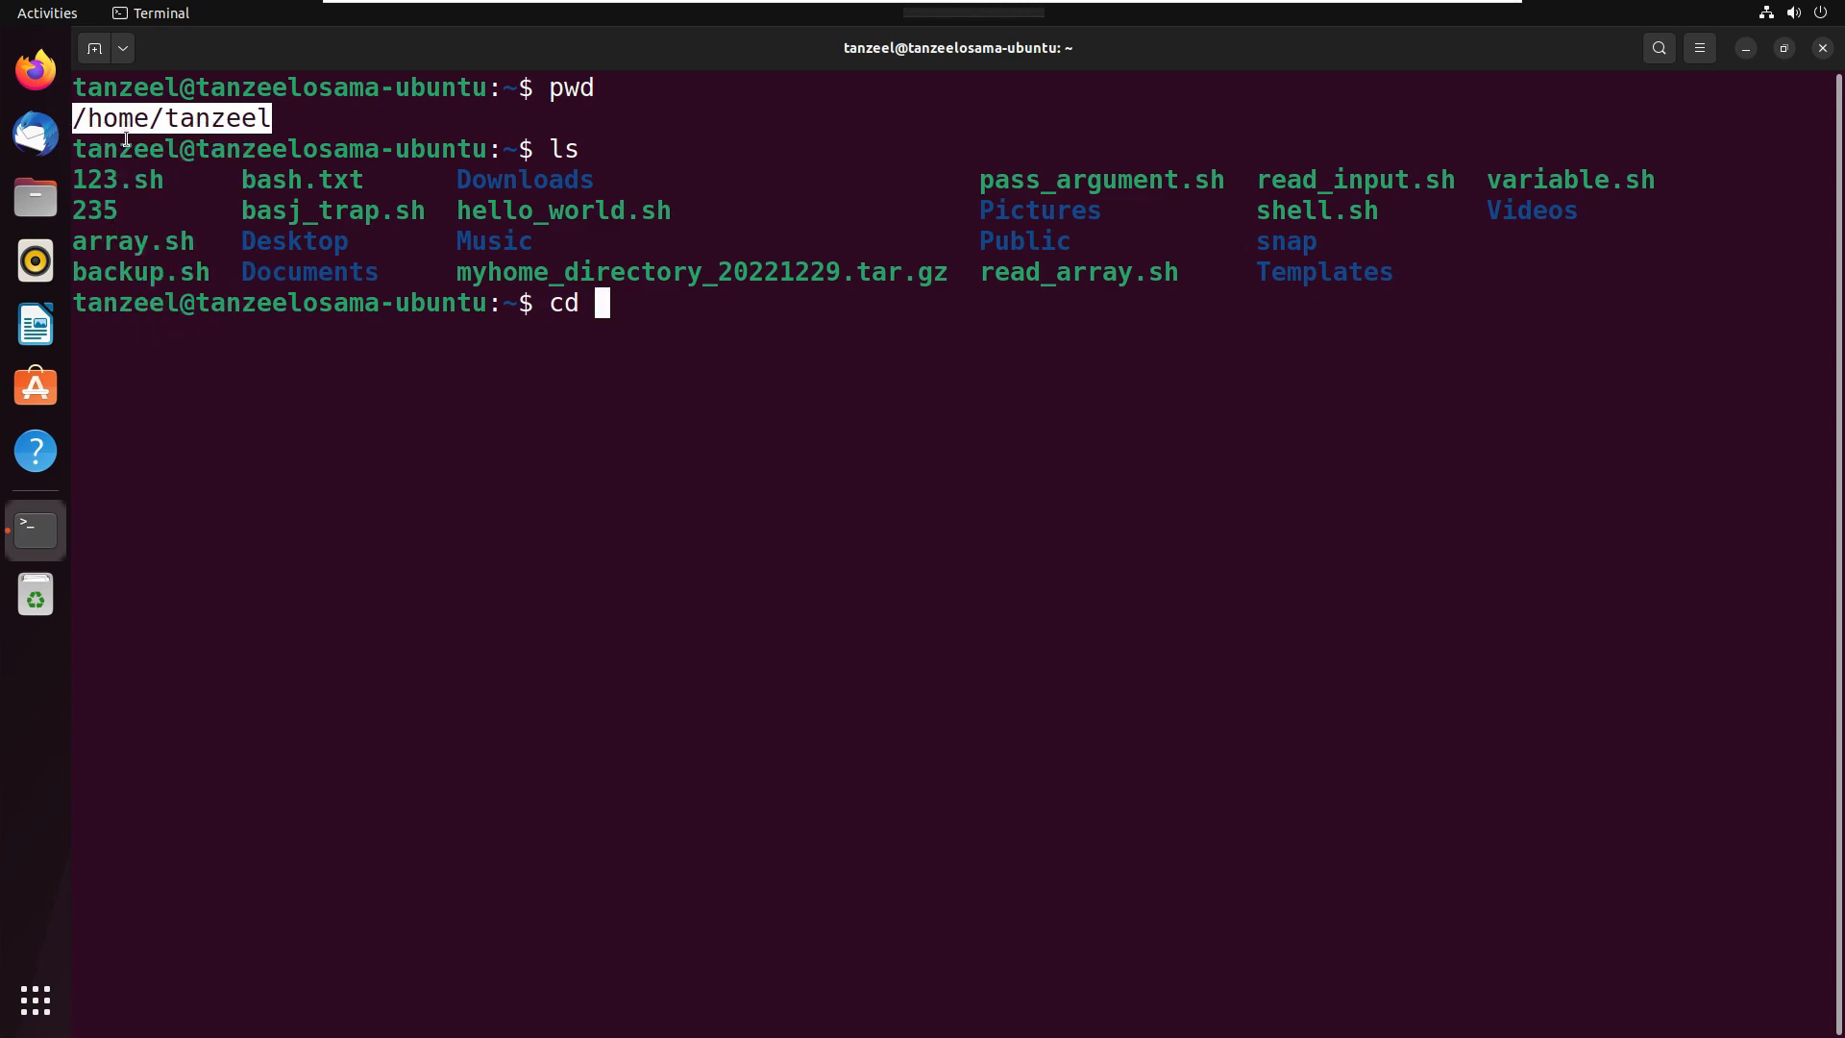
# Change into /home/tanzeel/Desktop using the pasted absolute home path plus /Desktop.
pyautogui.rightClick(604, 304)
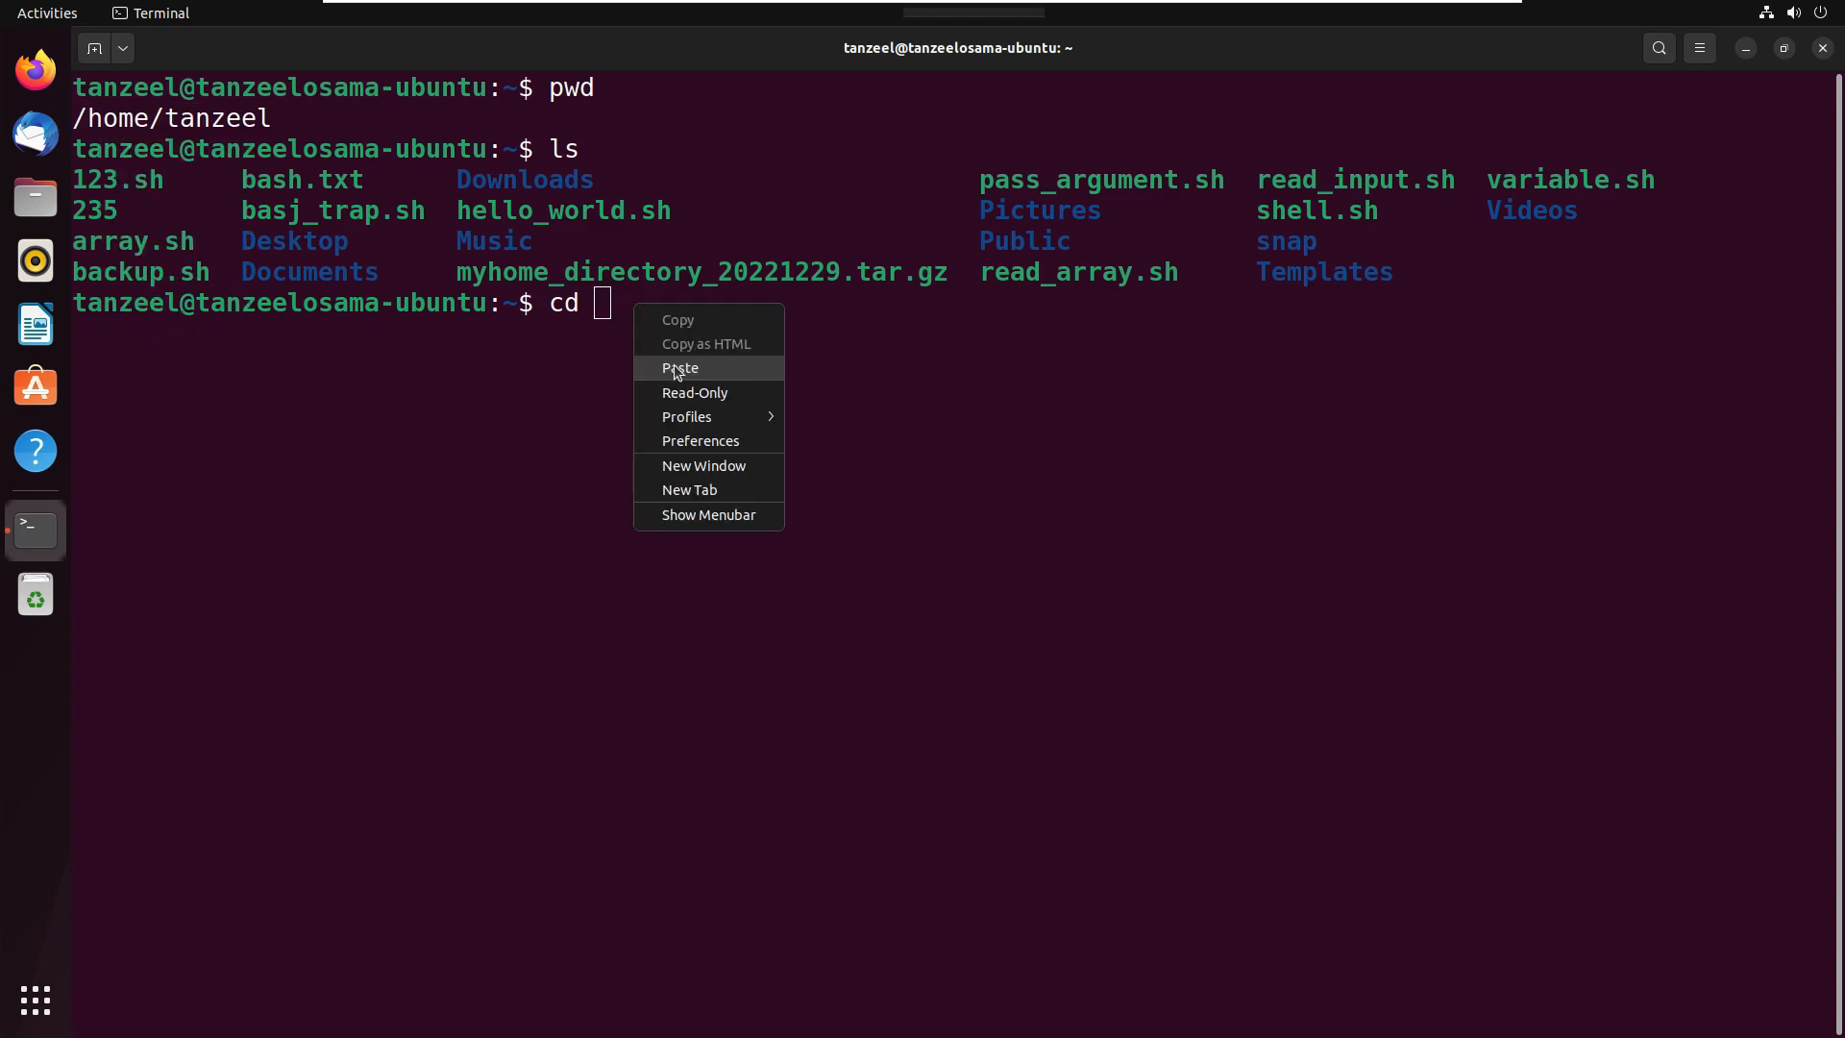
pyautogui.click(680, 367)
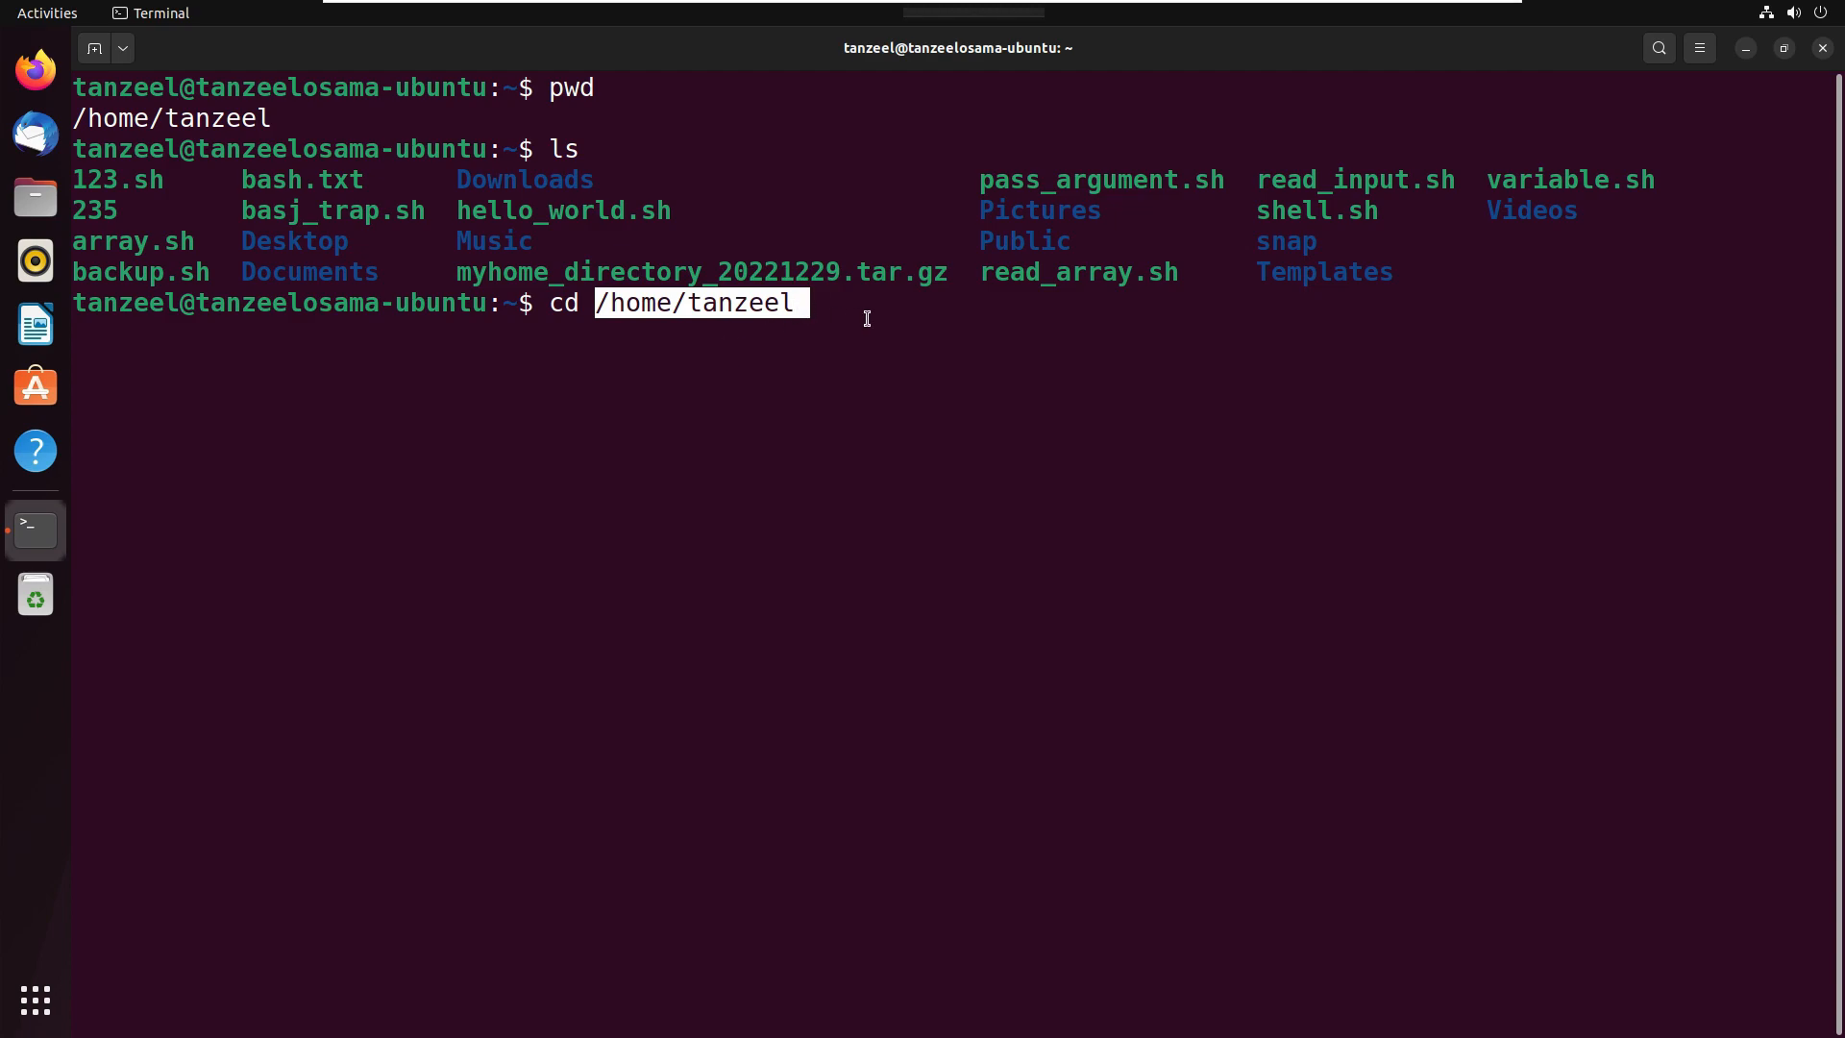
pyautogui.write('/')
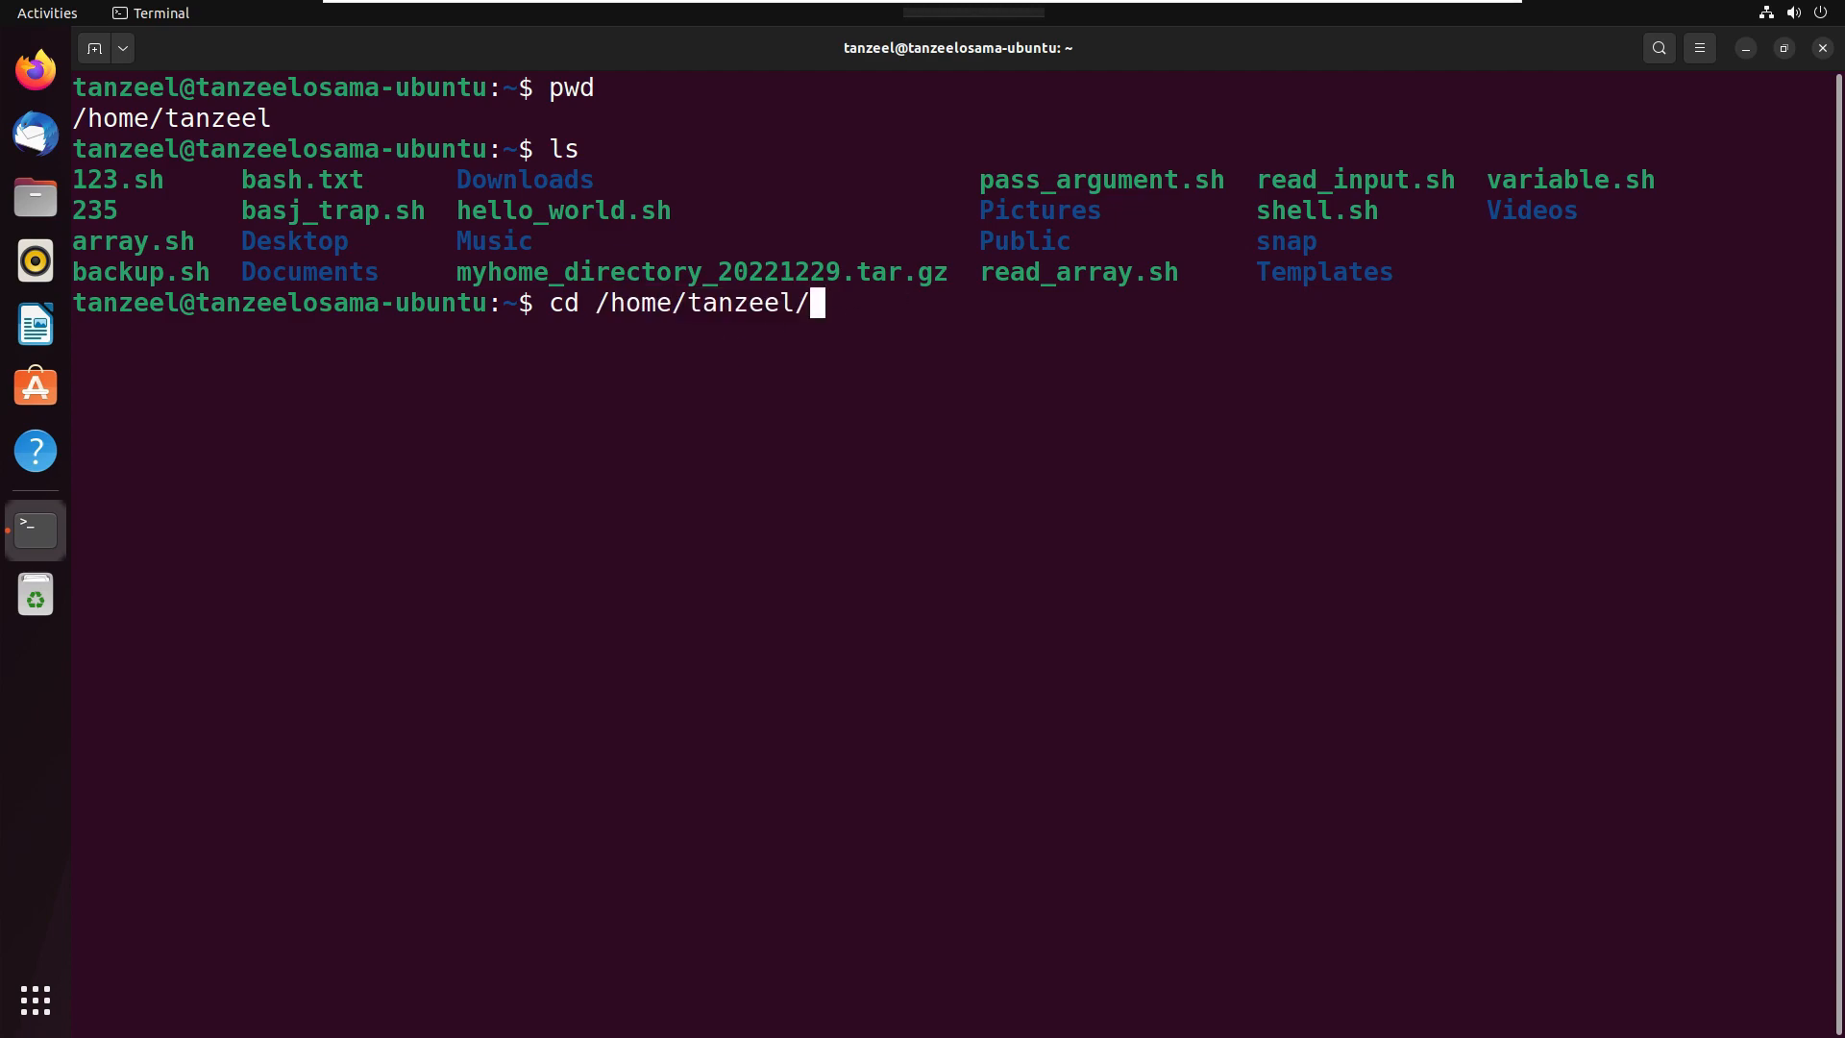
pyautogui.write('Deskto')
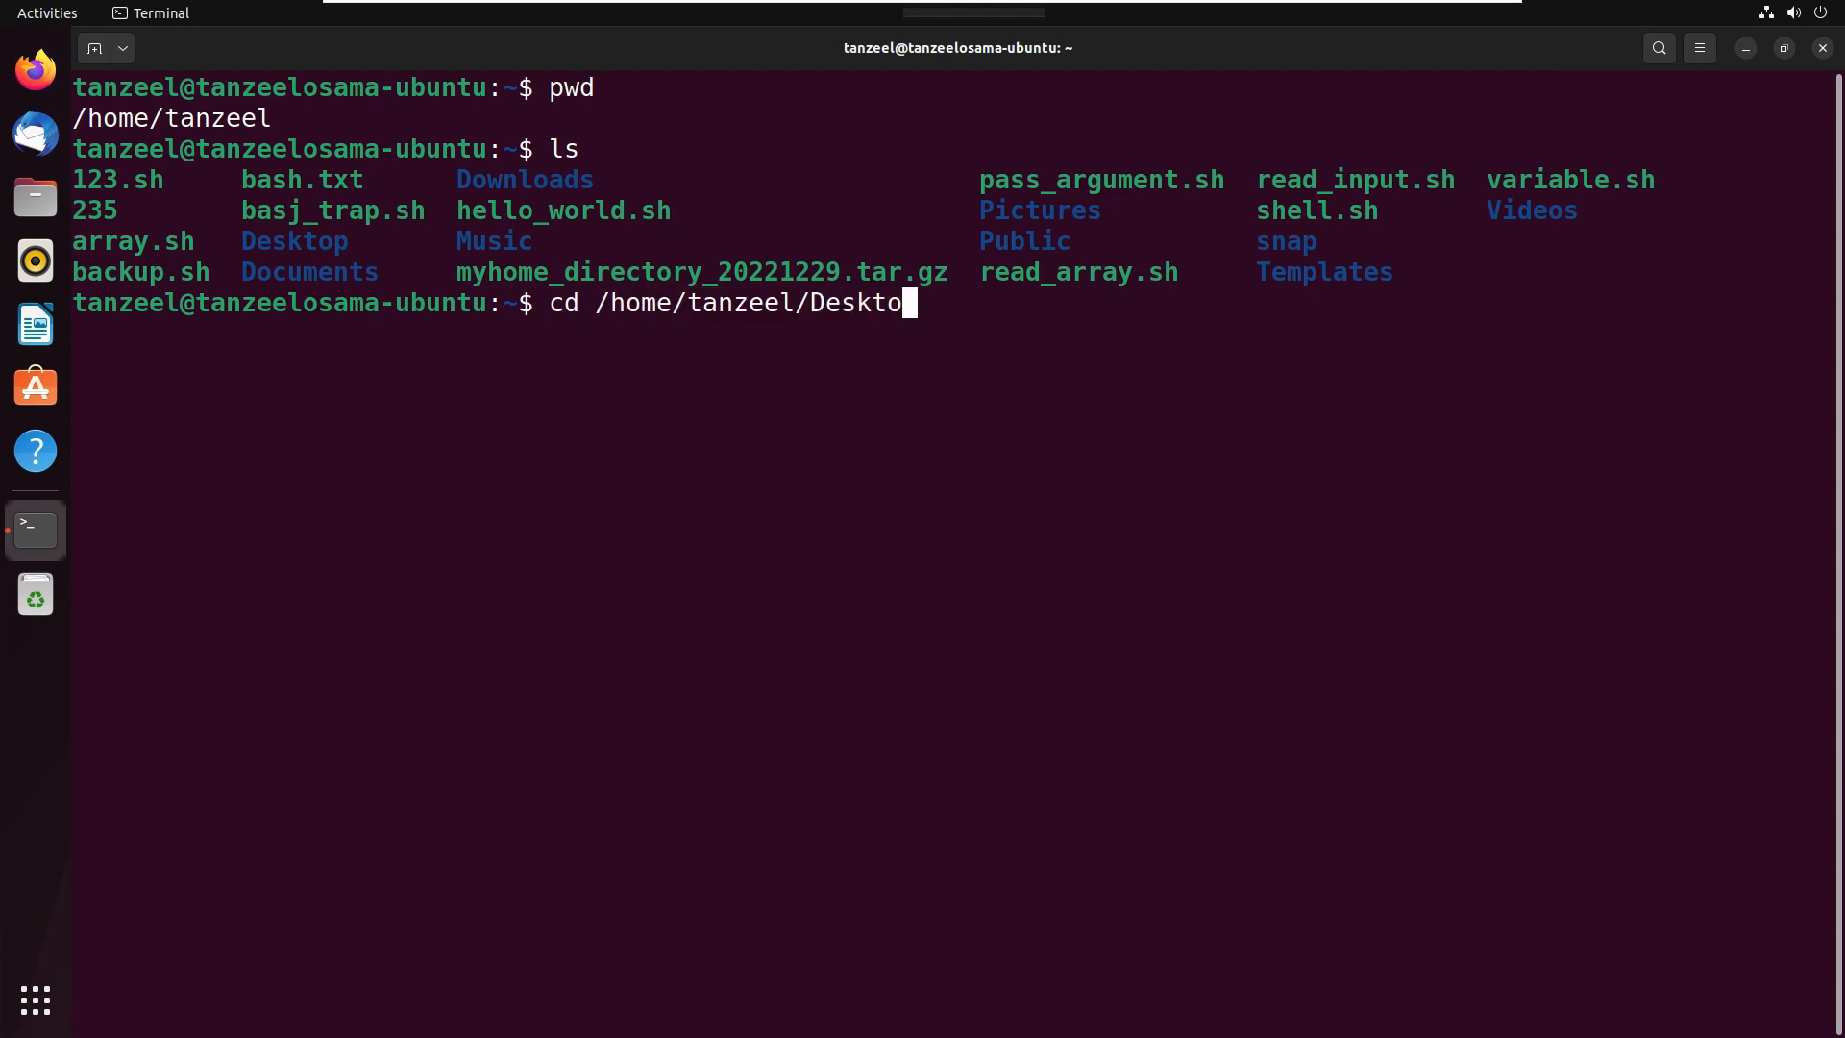
pyautogui.press('Return')
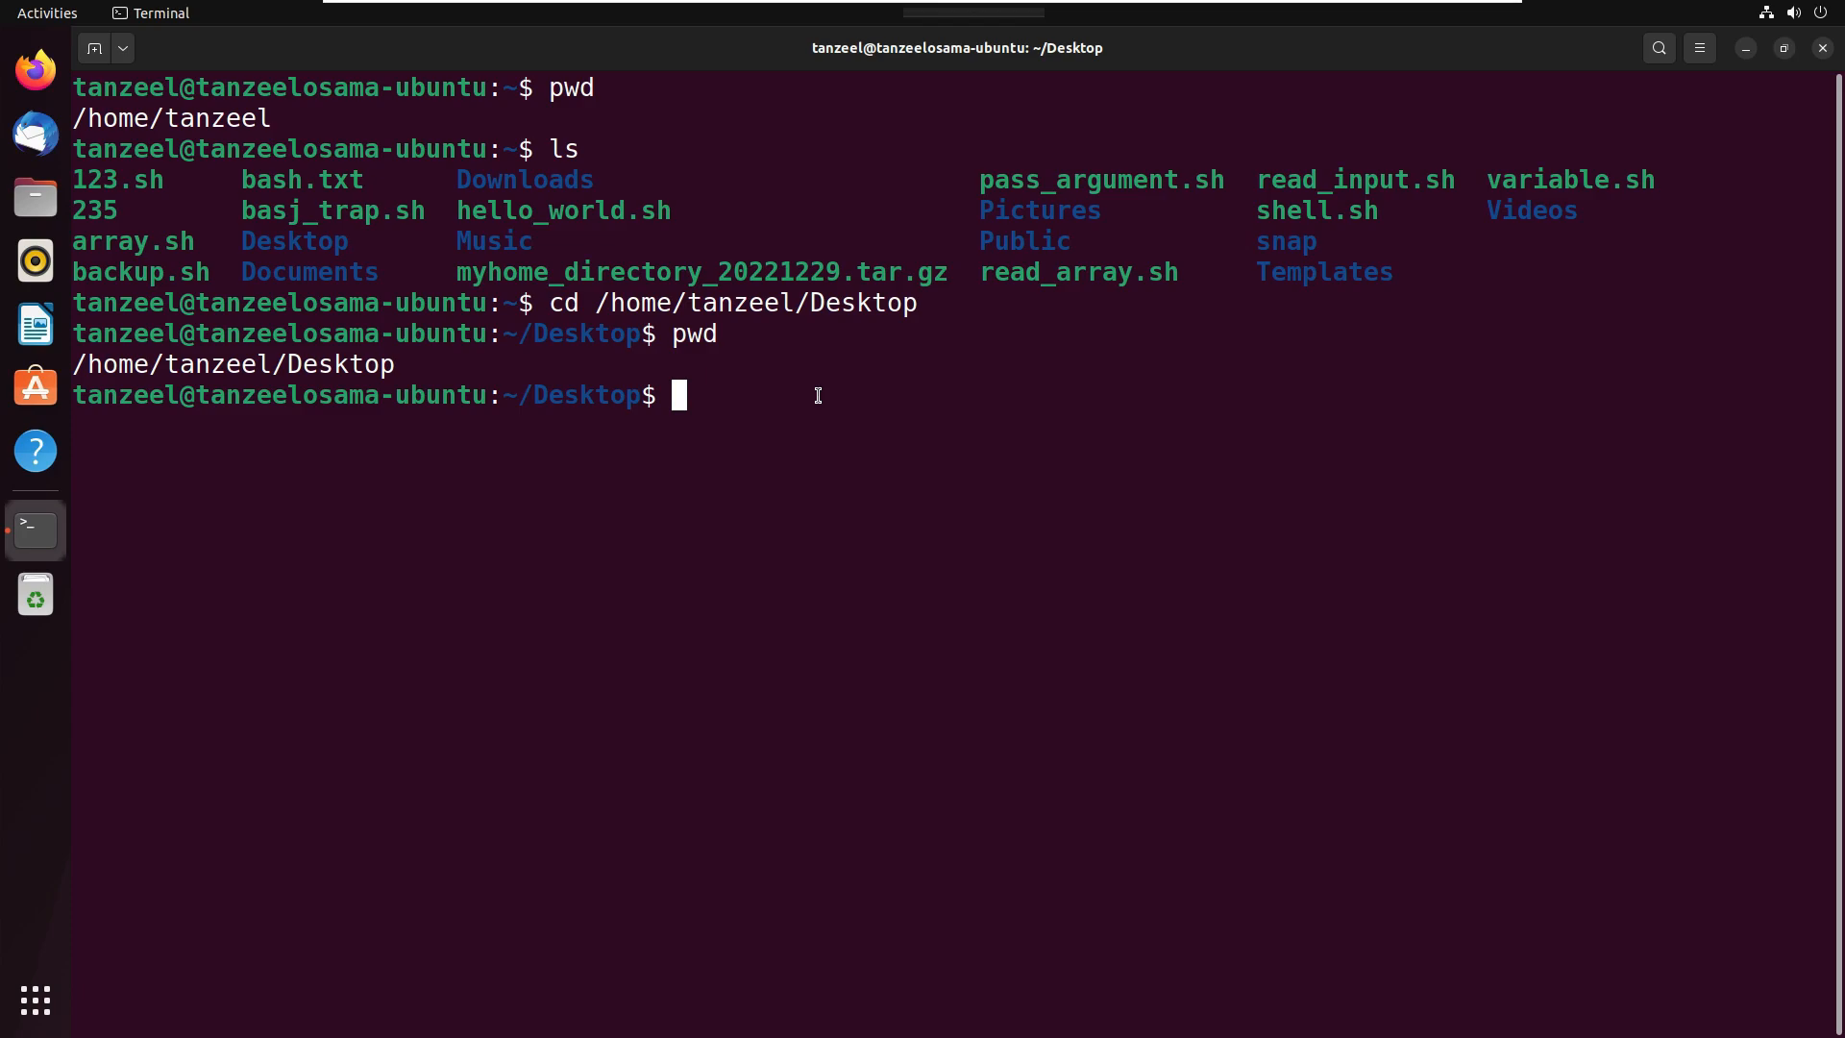
# Run cd . to stay in the Desktop folder.
pyautogui.write('c')
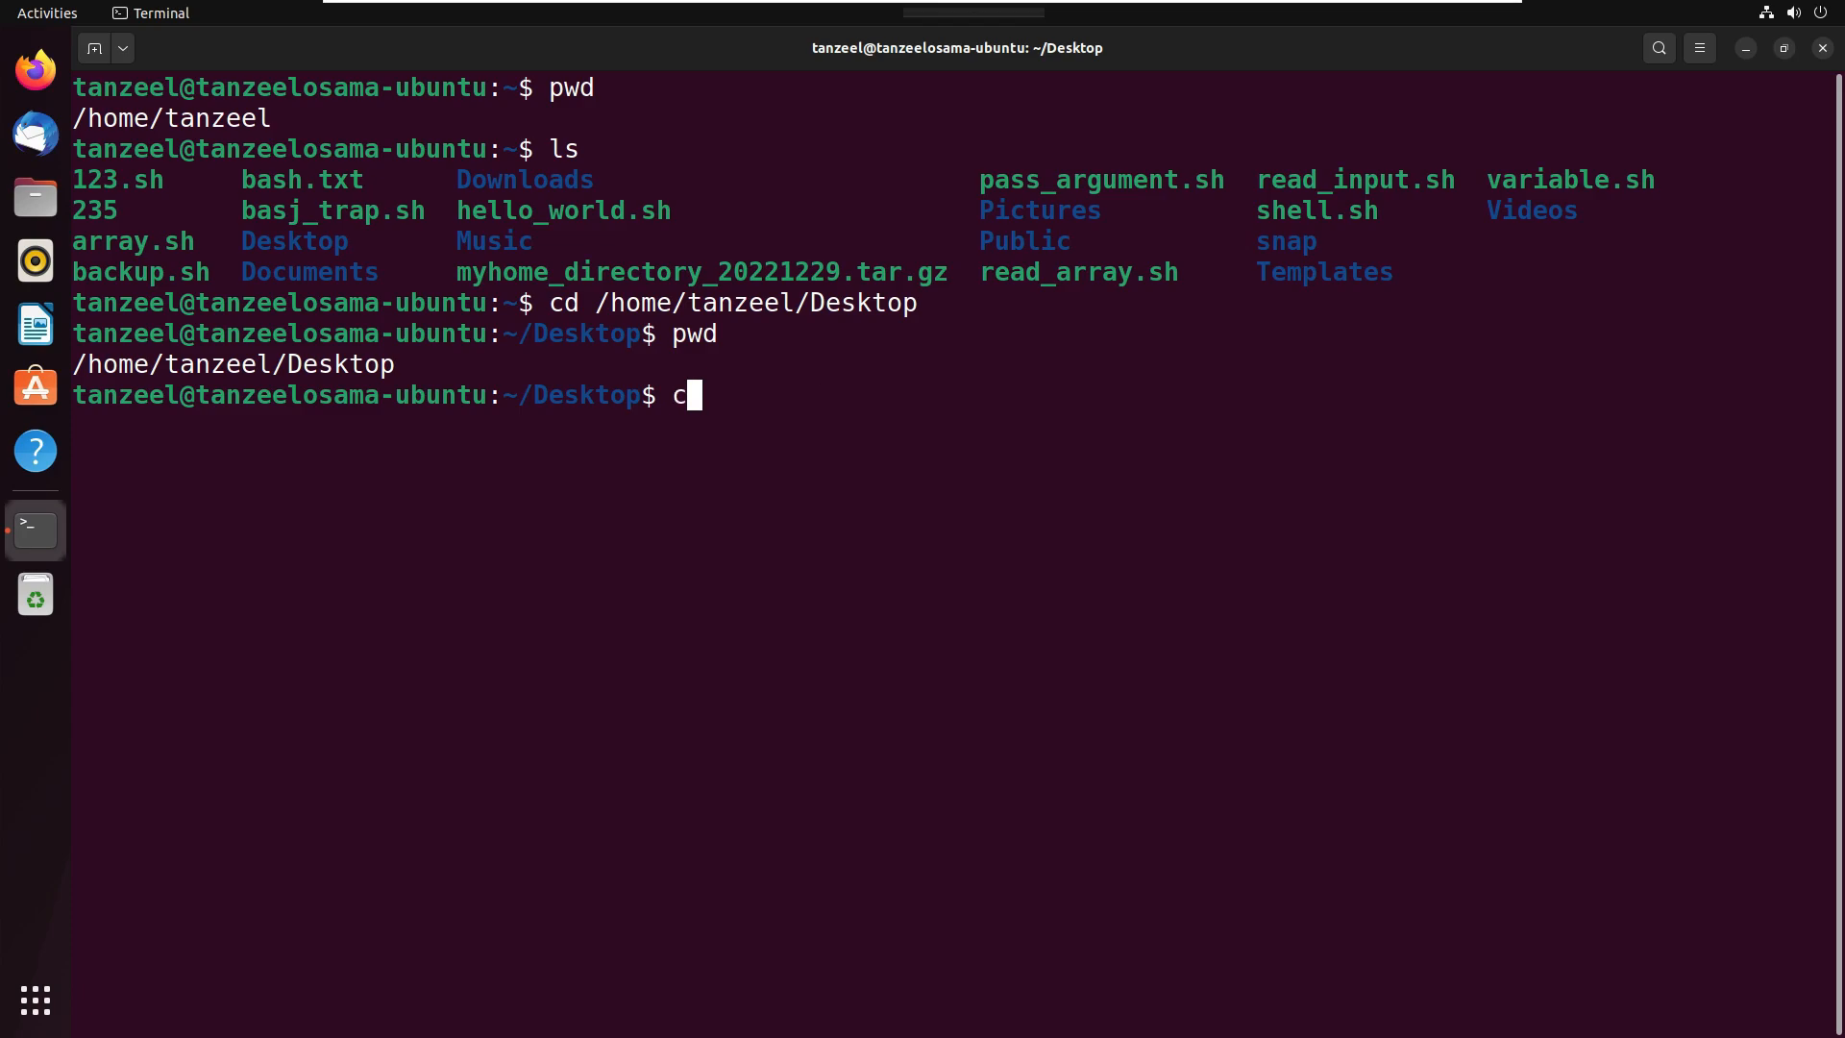
pyautogui.write('d .')
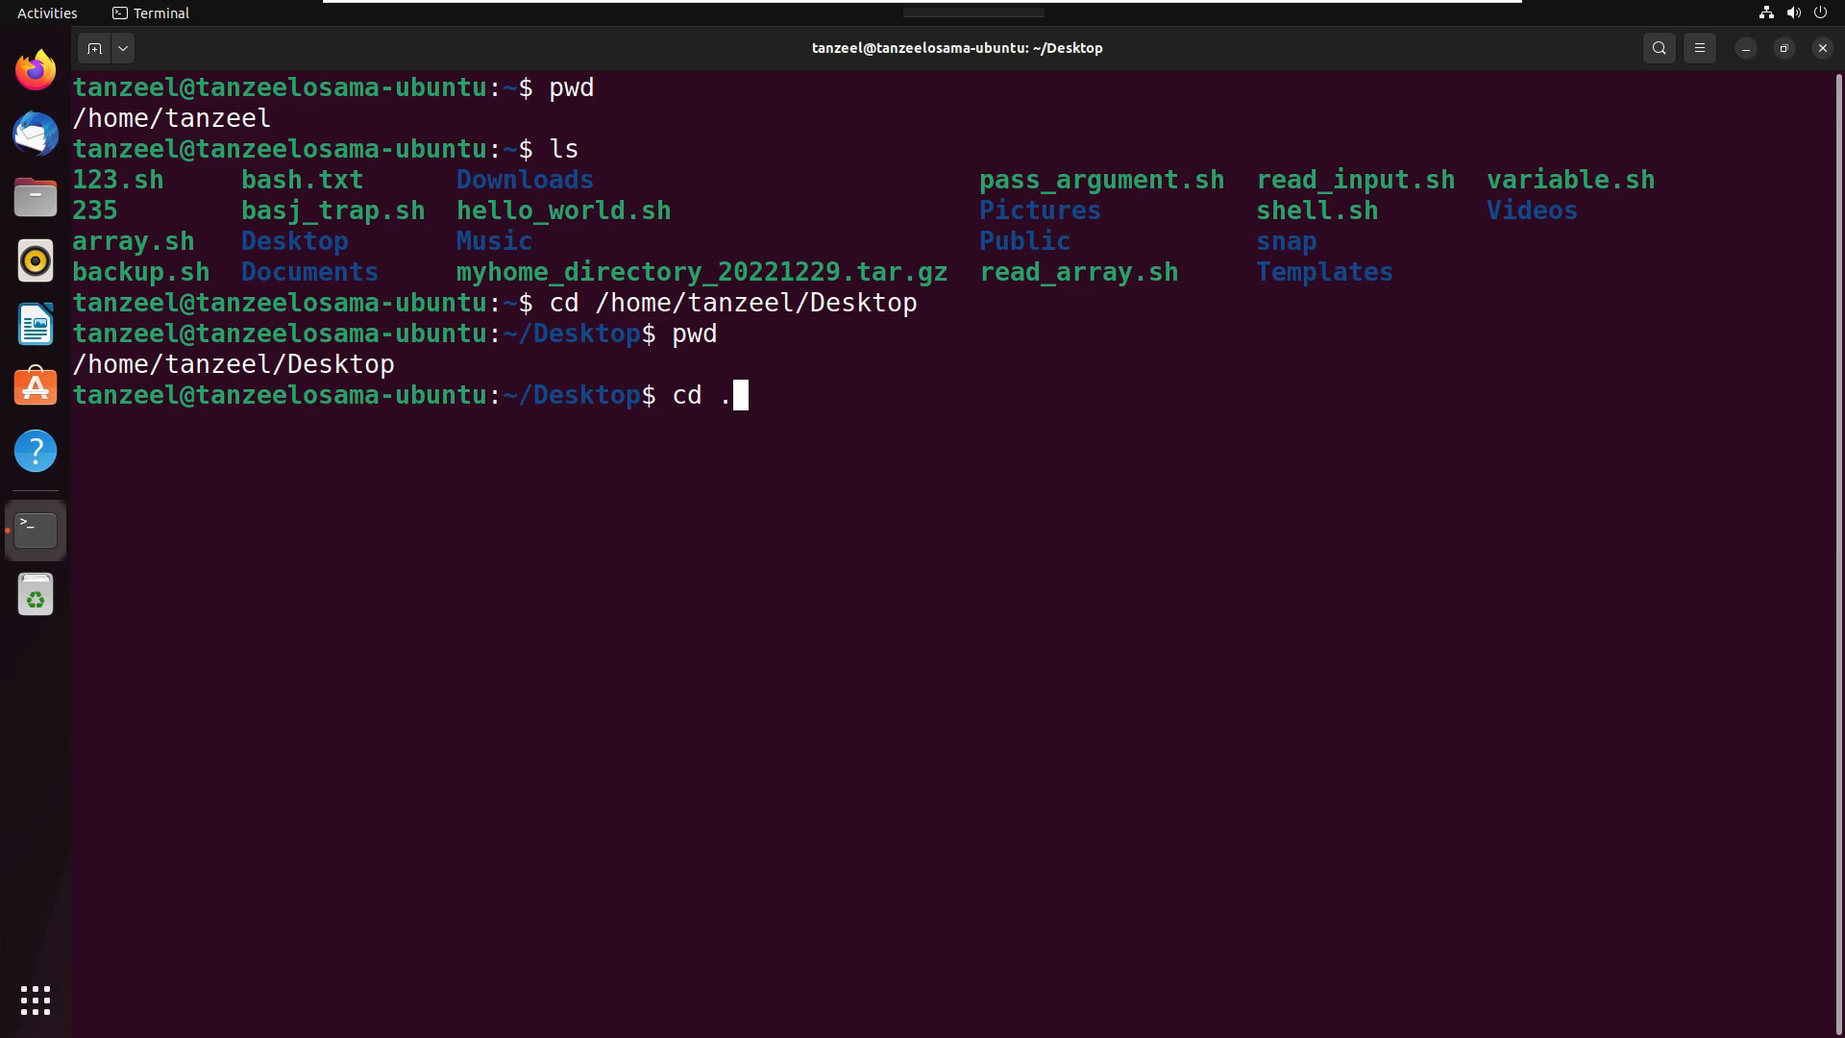
pyautogui.press('Return')
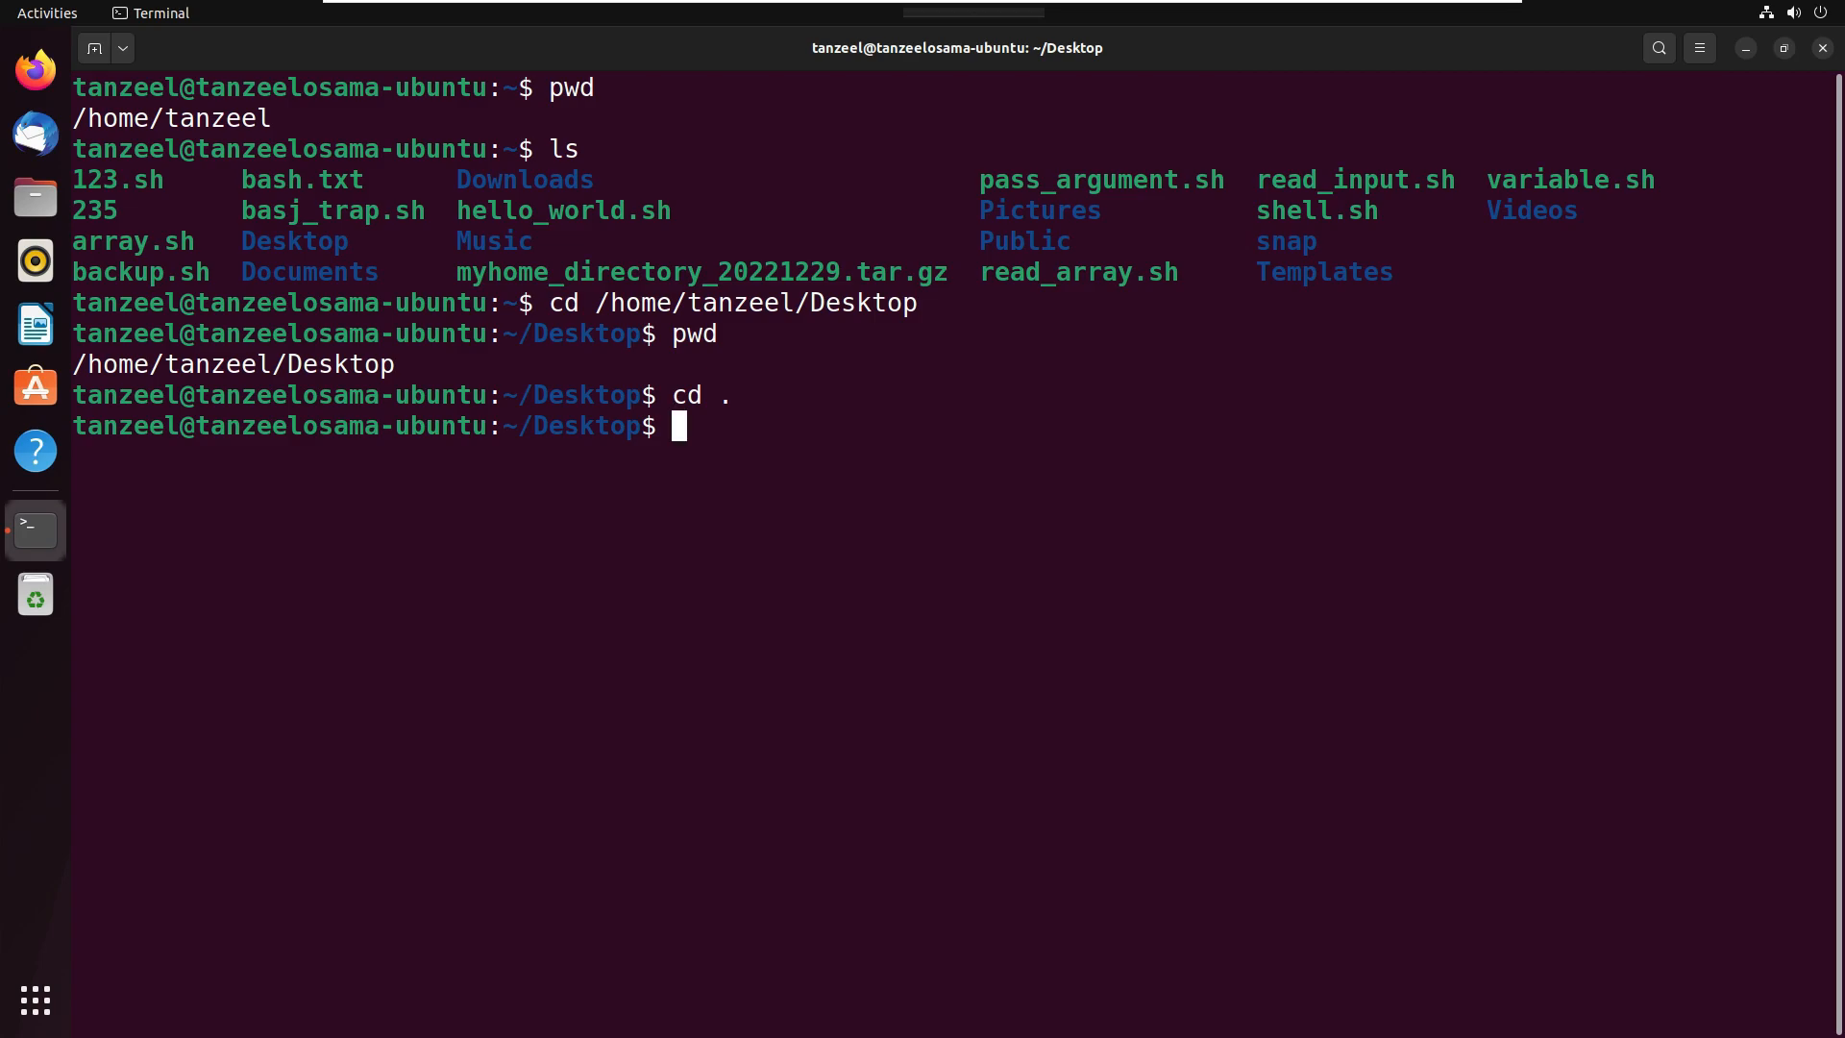
# Run cd .. to move up to the parent, then pwd to confirm /home/tanzeel.
pyautogui.write('cd ..')
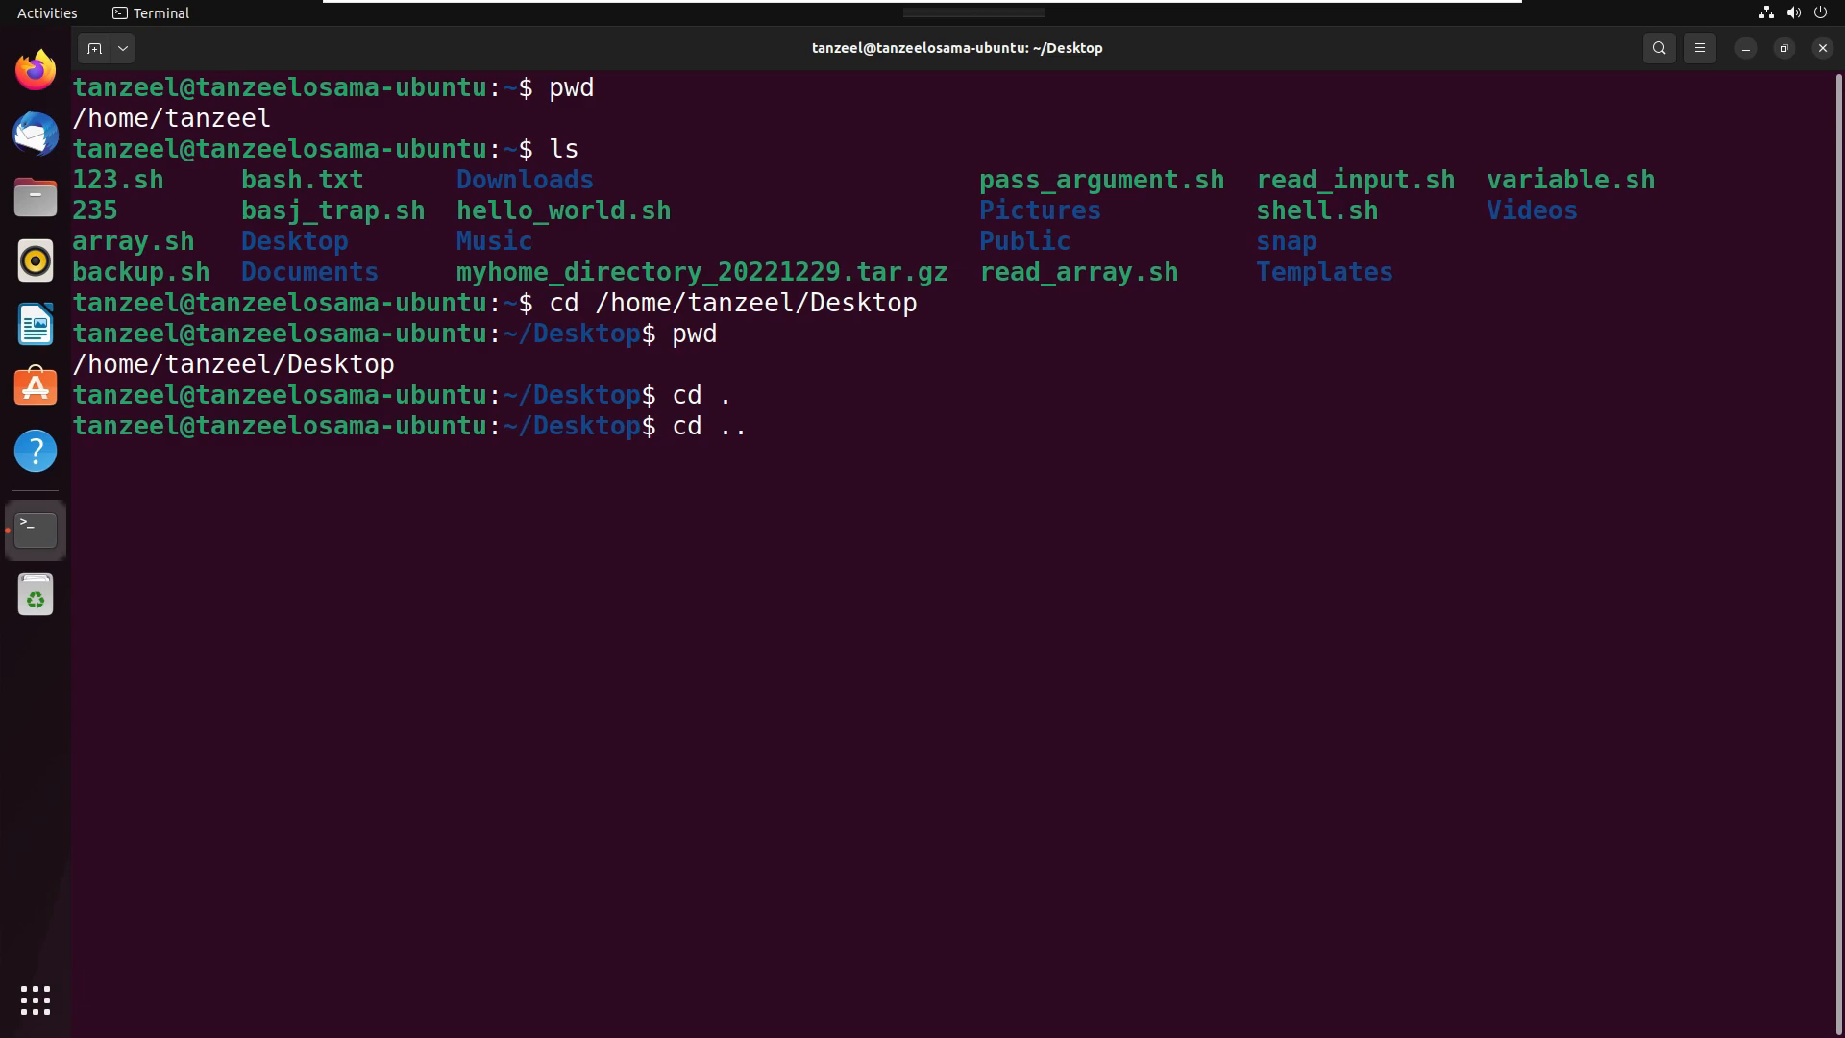
pyautogui.press('Return')
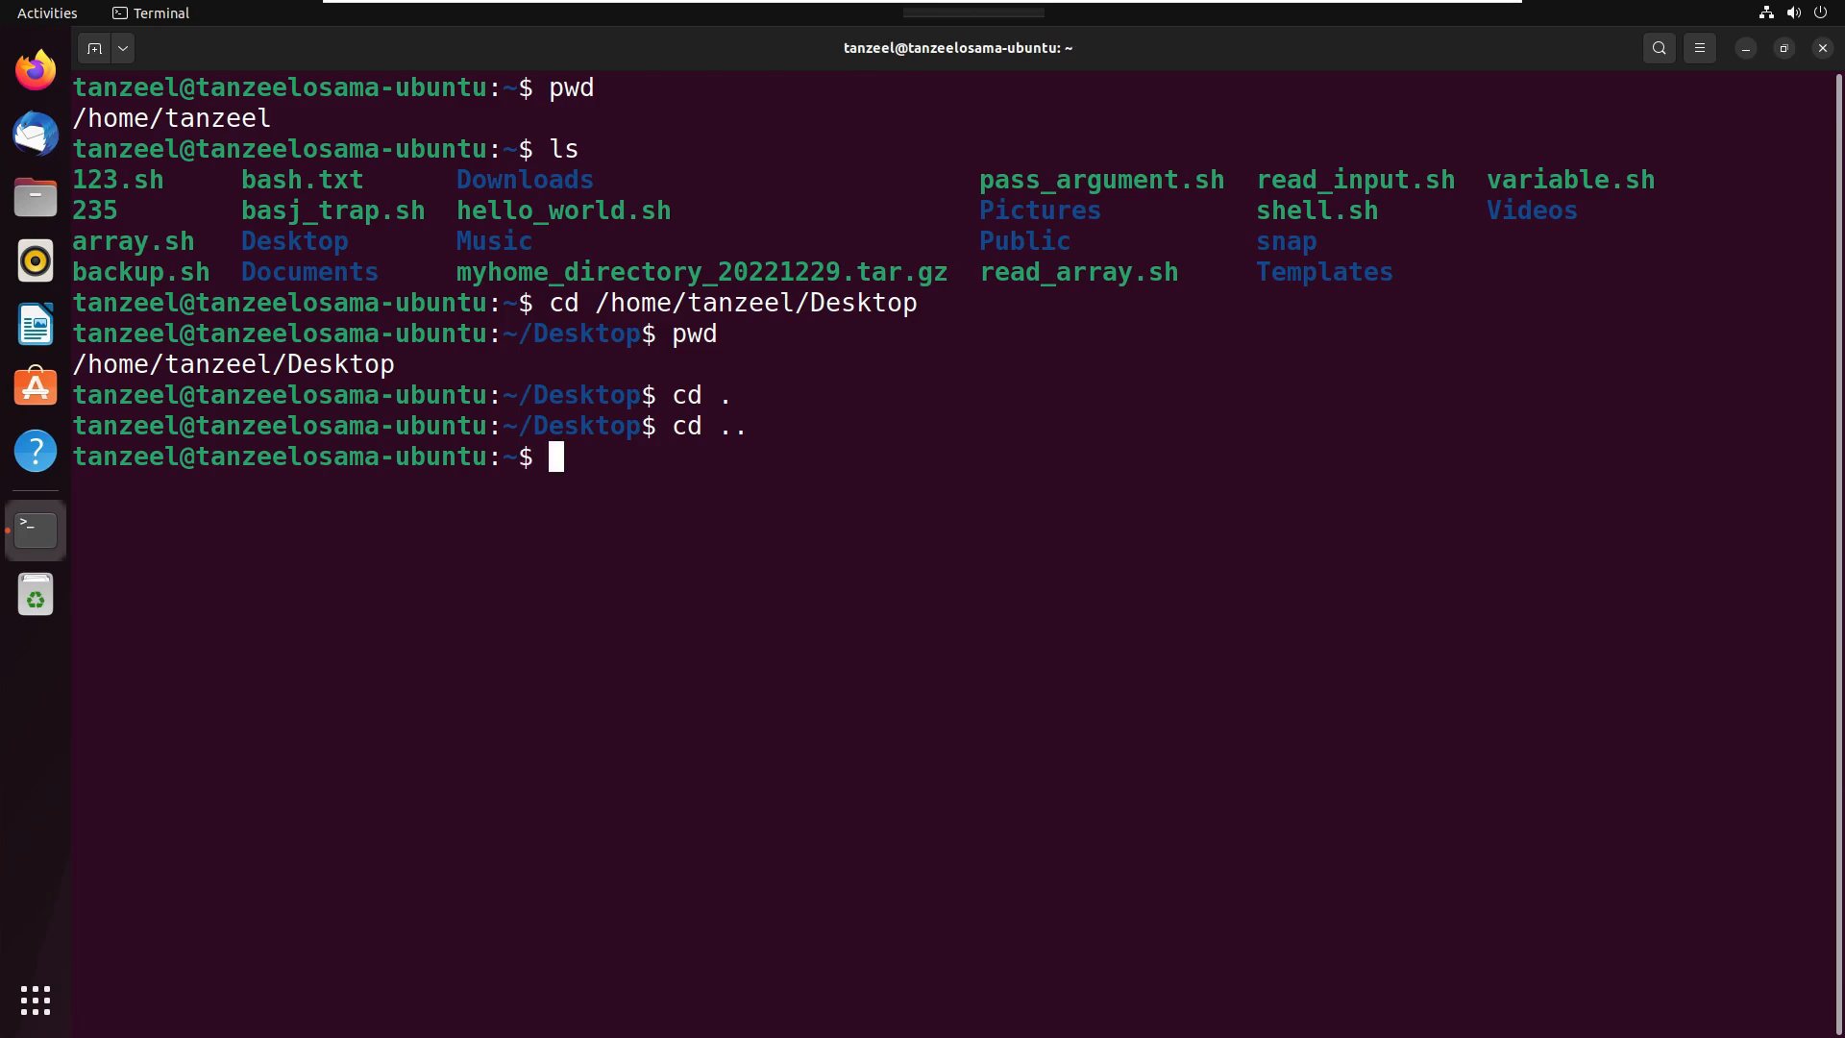
pyautogui.write('pw')
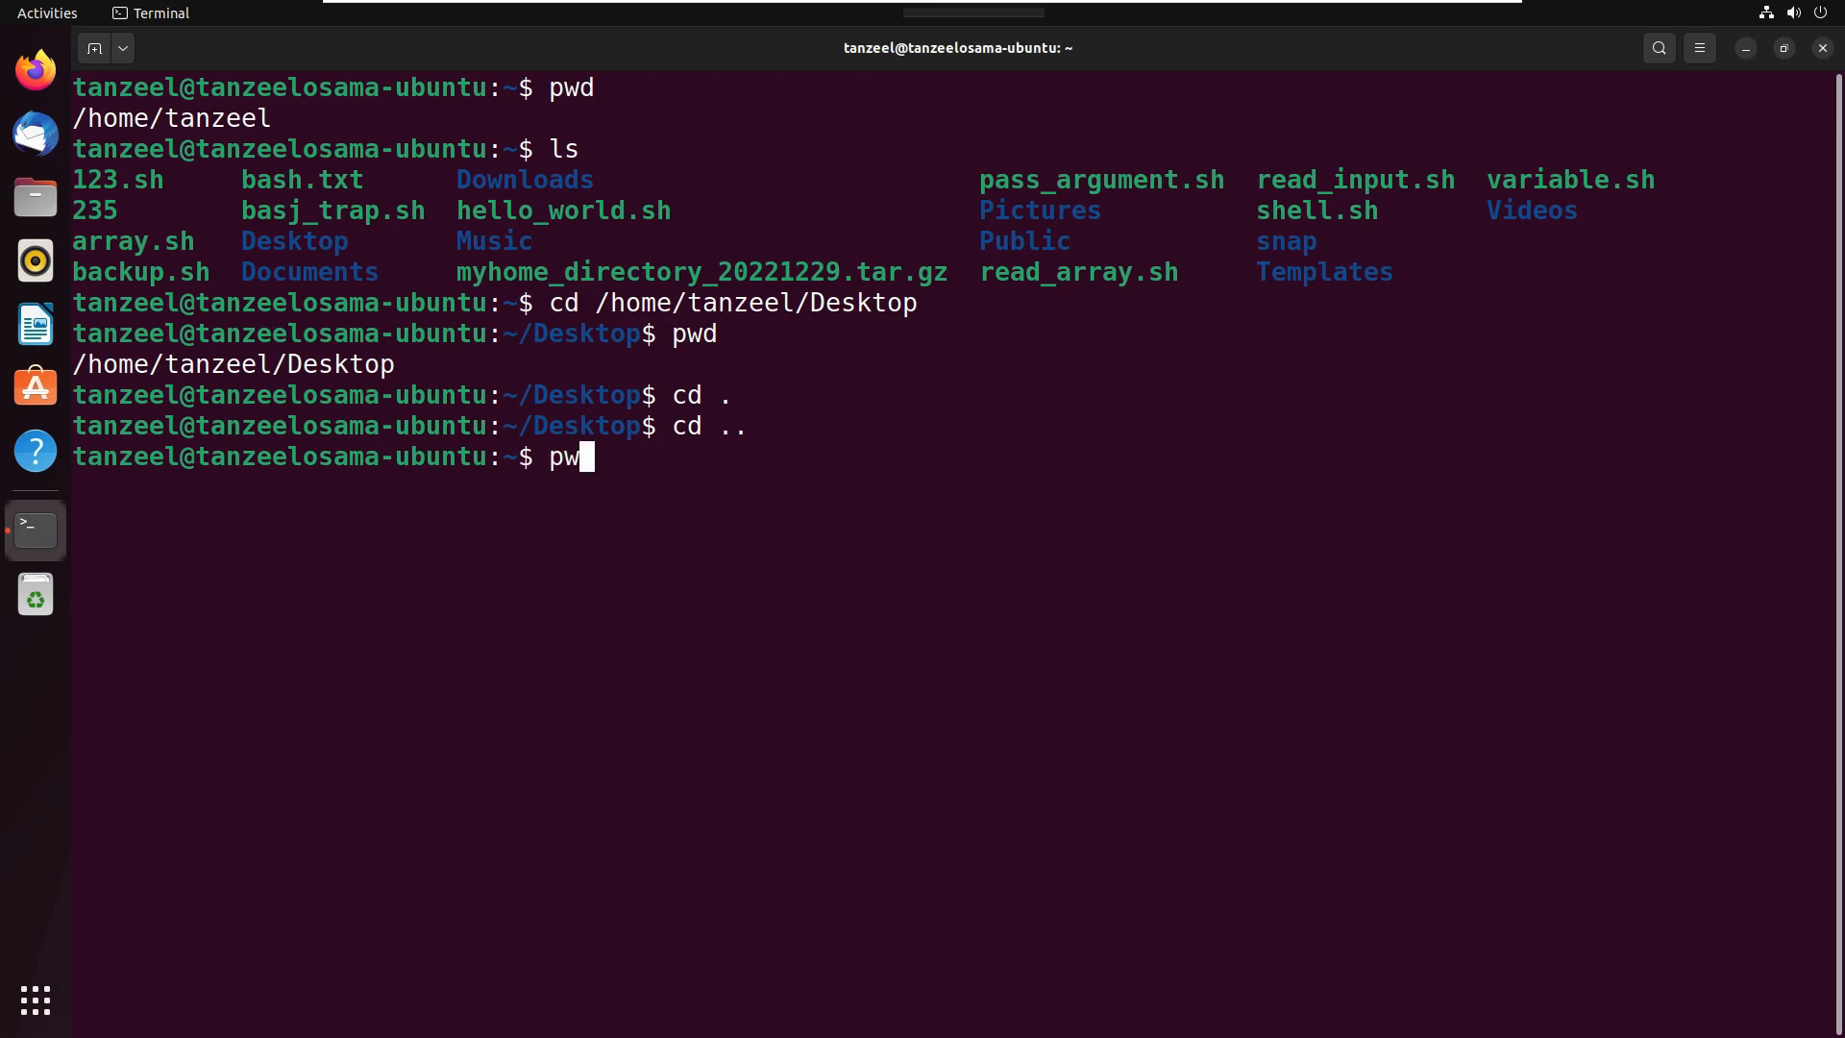
pyautogui.press('Return')
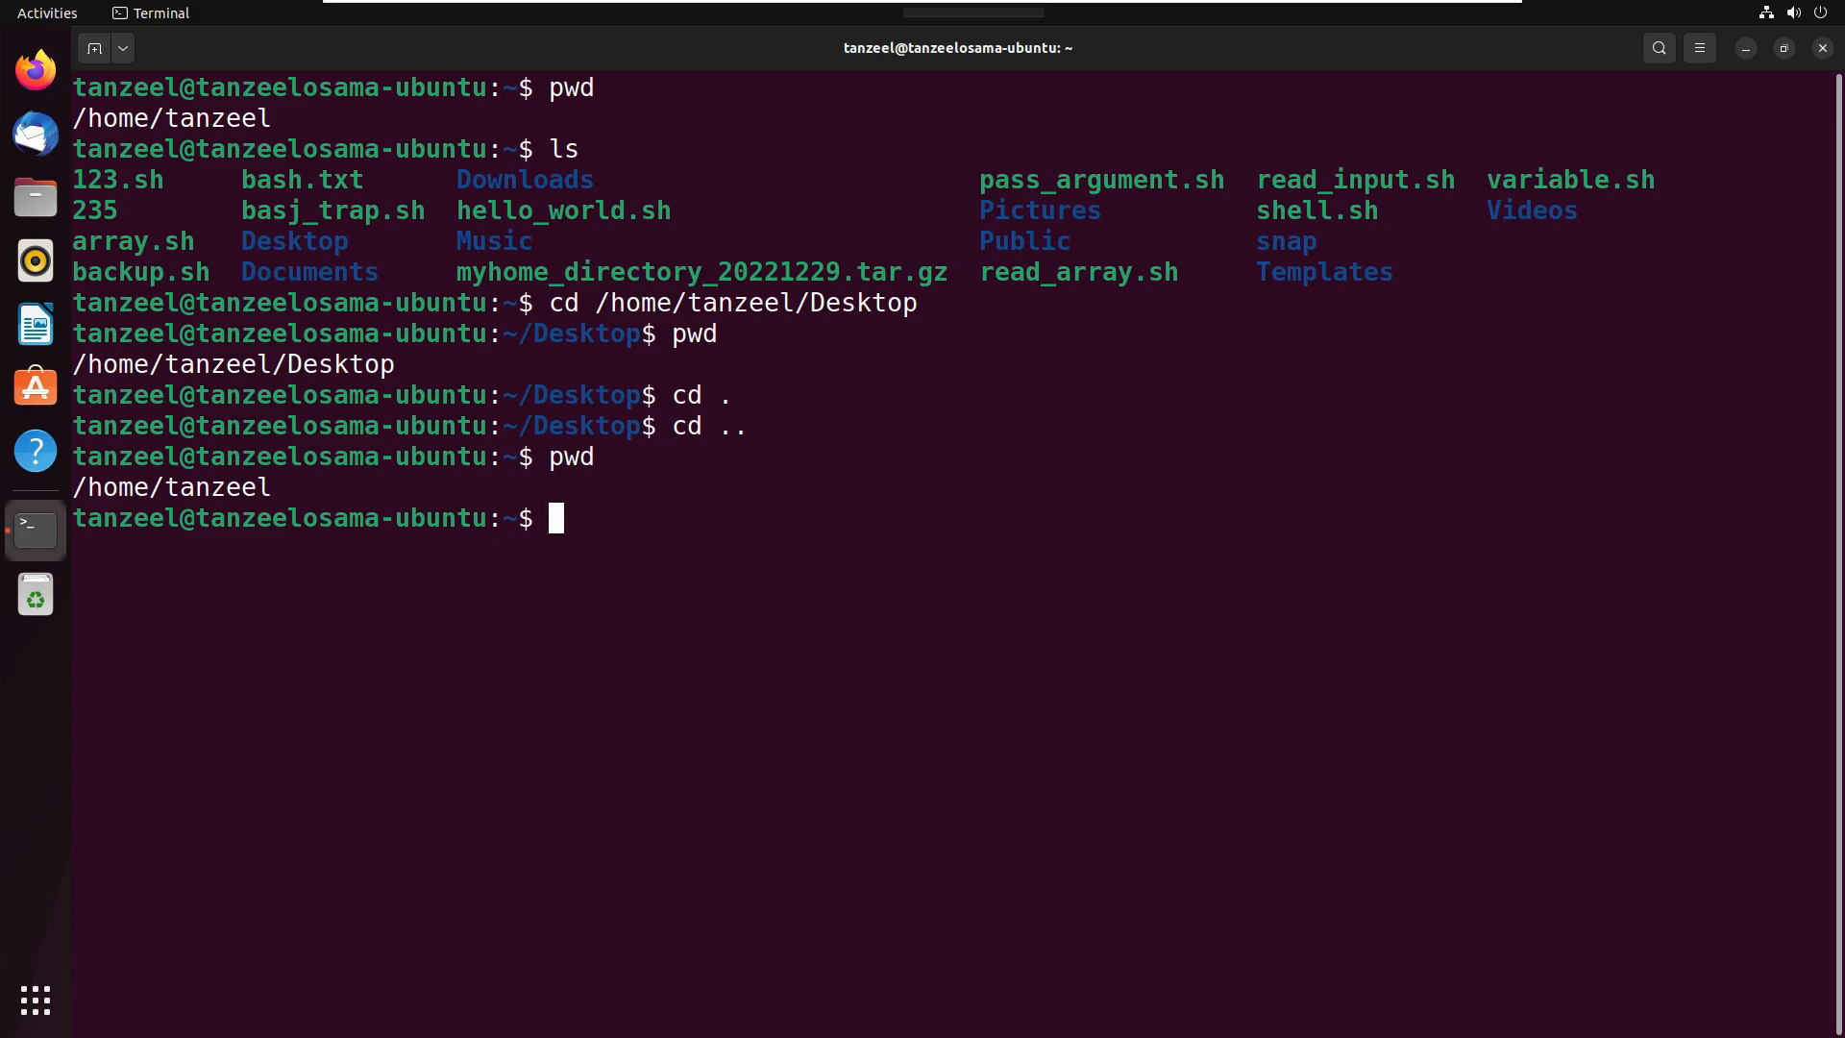
# Enter the Desktop folder with the relative cd Desktop, then begin another cd.
pyautogui.write('cd')
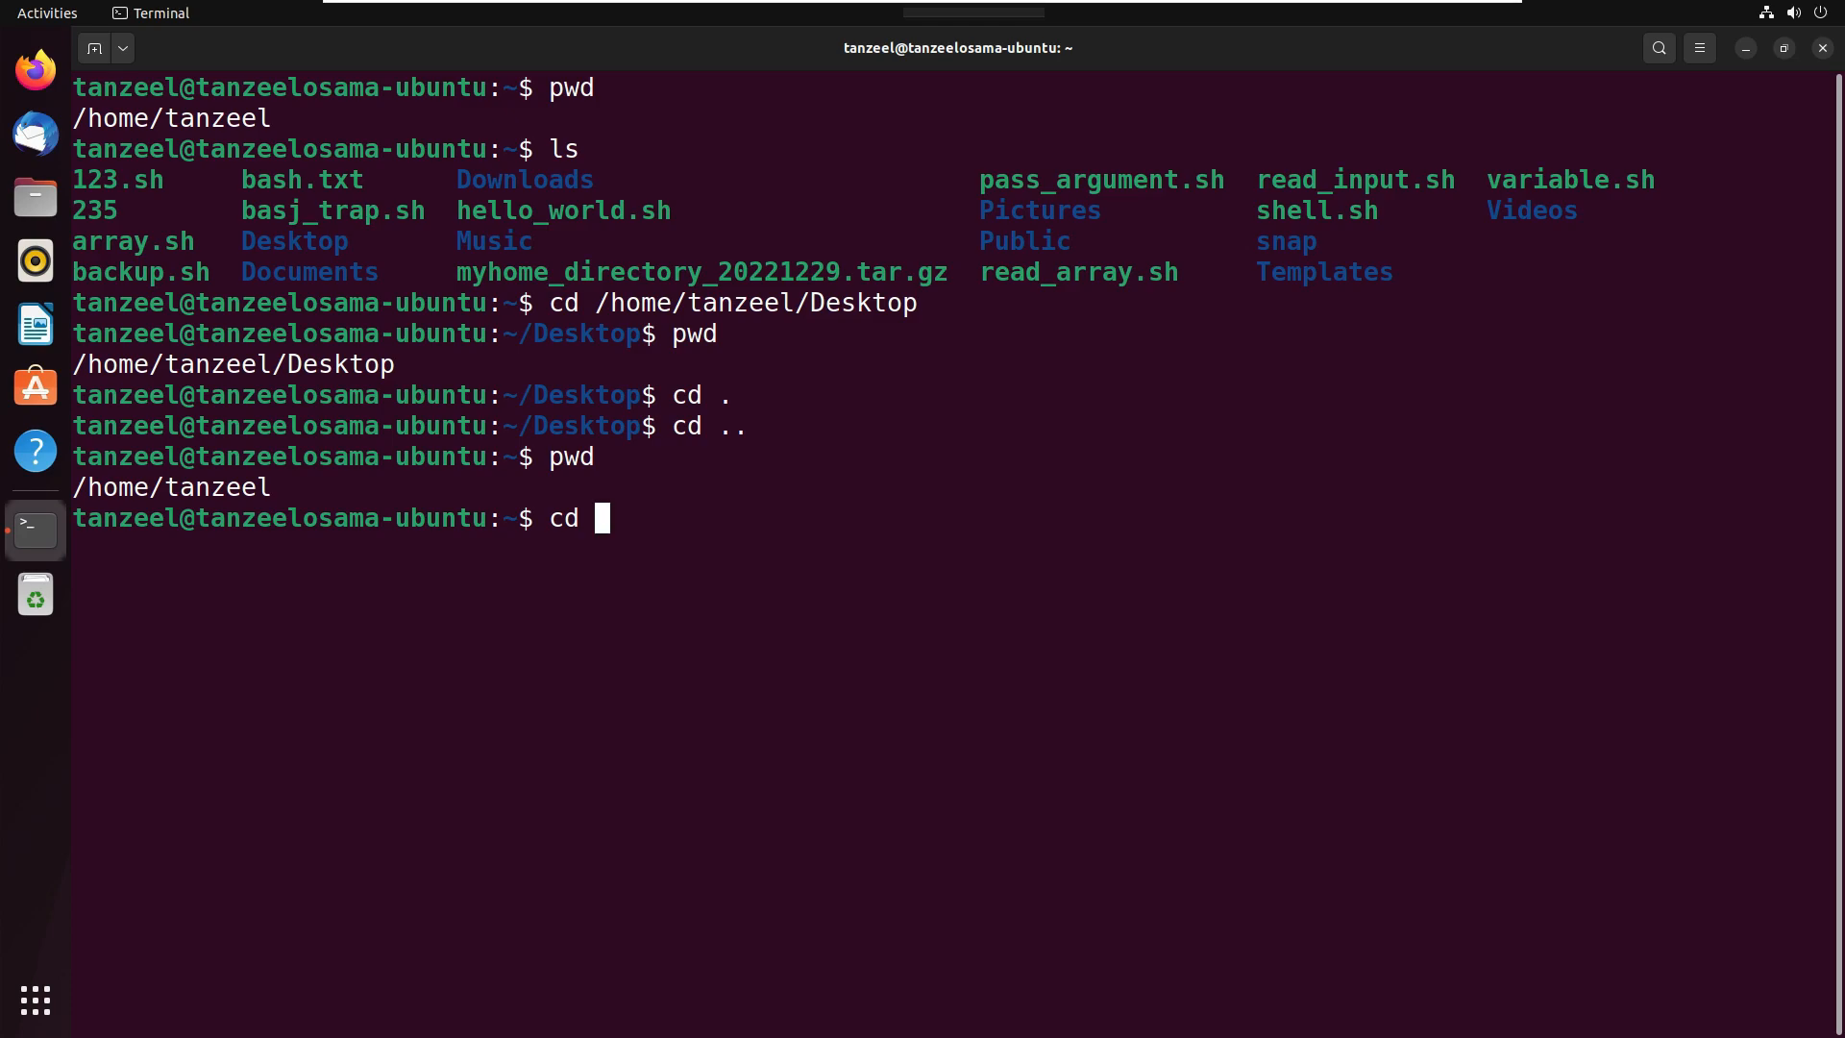
pyautogui.write('Desktop')
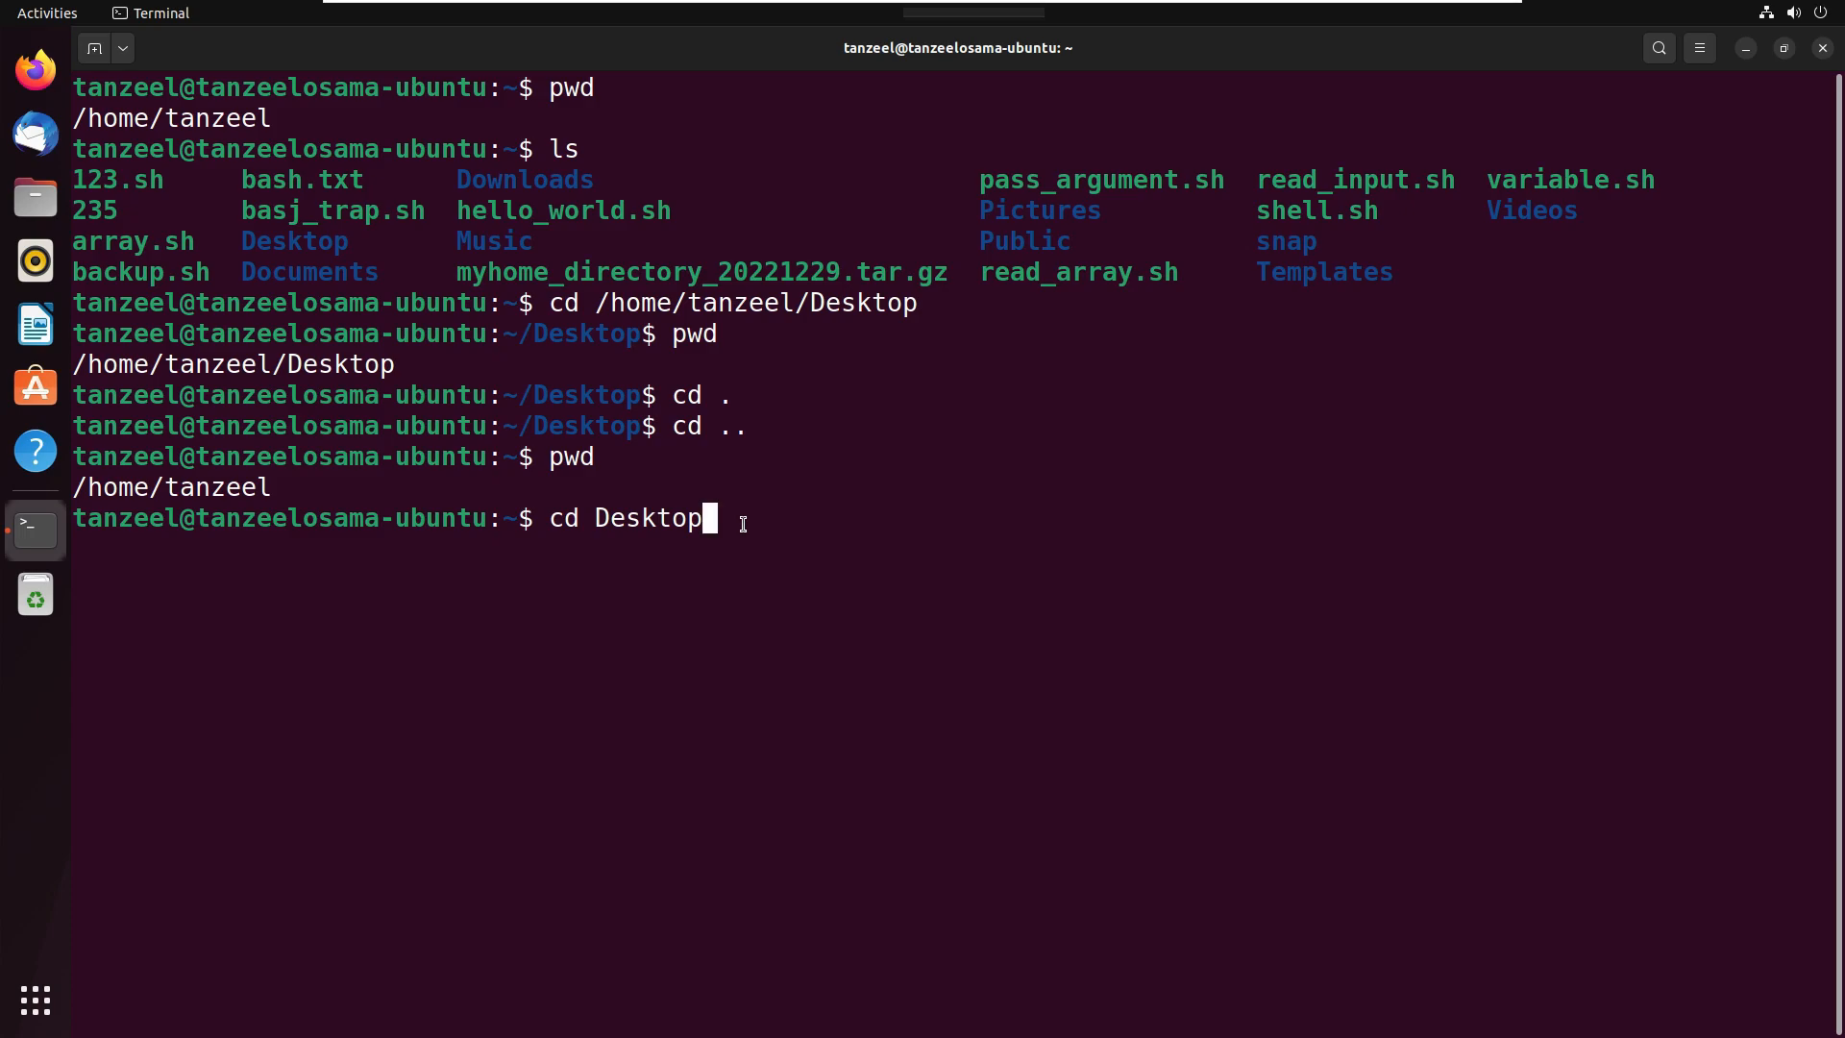
pyautogui.doubleClick(218, 487)
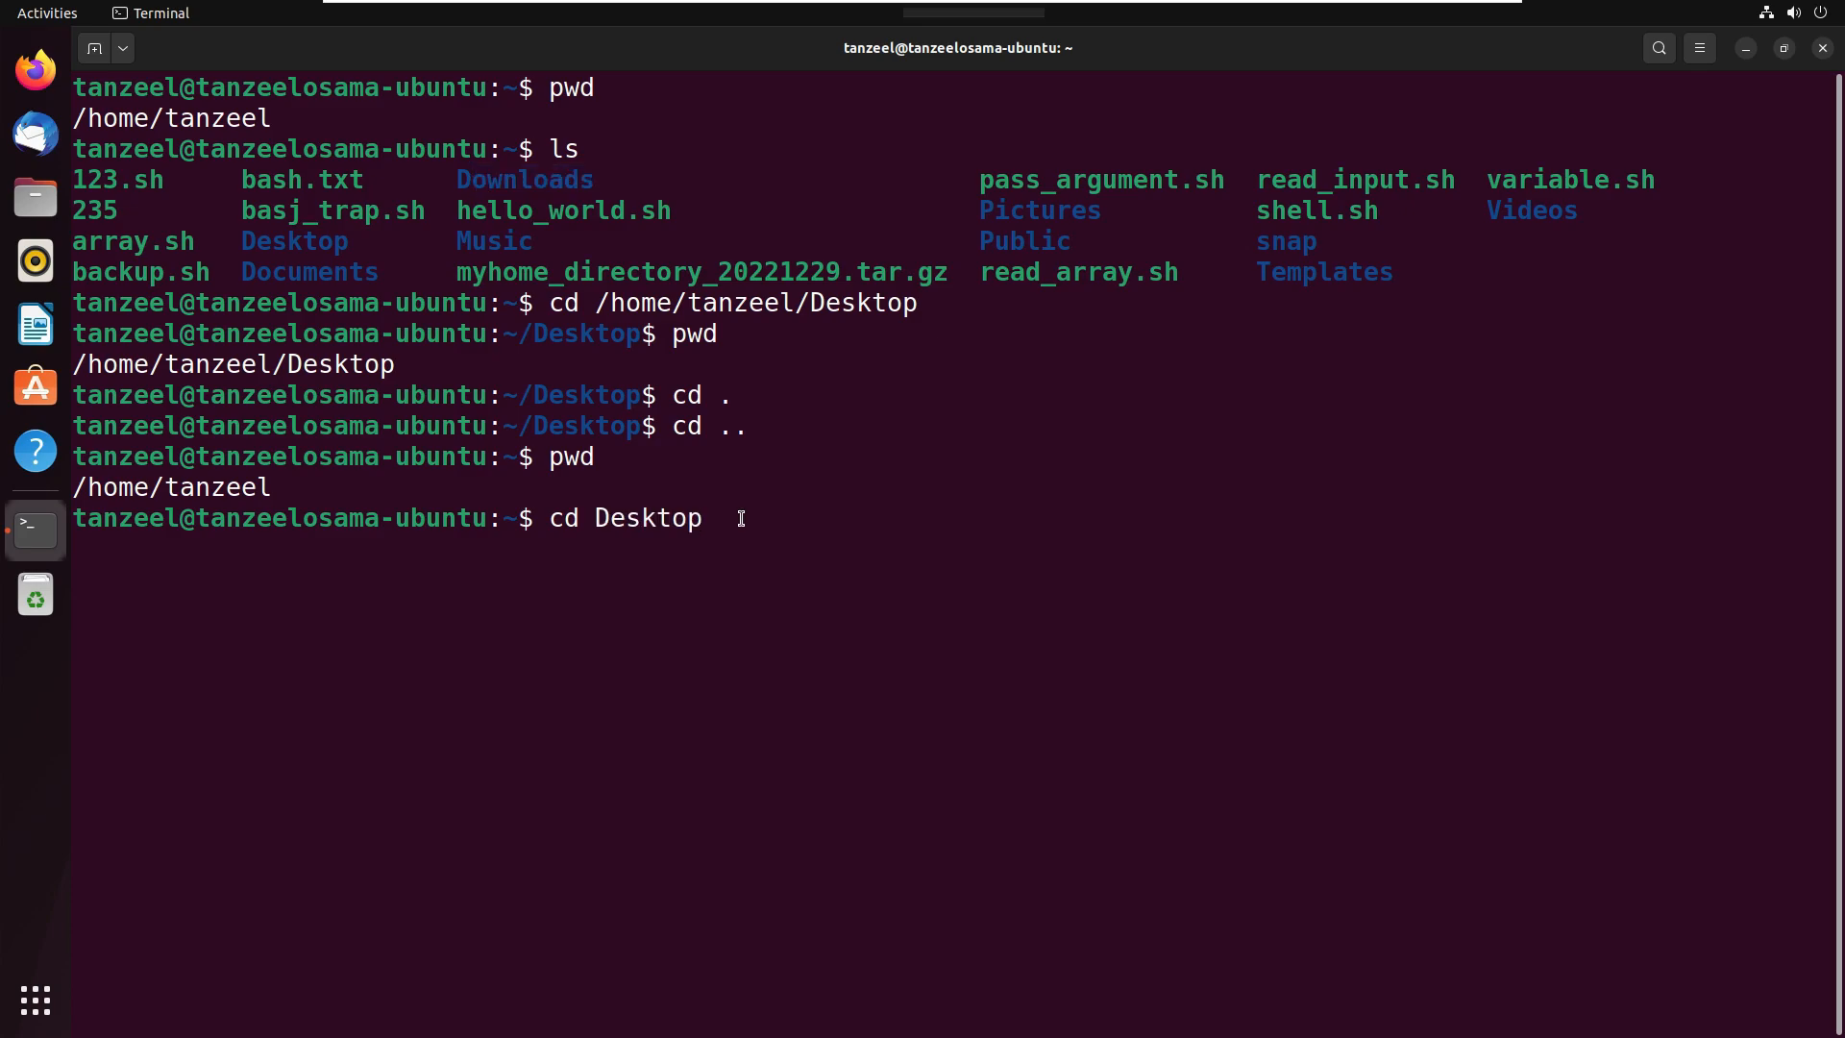
pyautogui.press('Return')
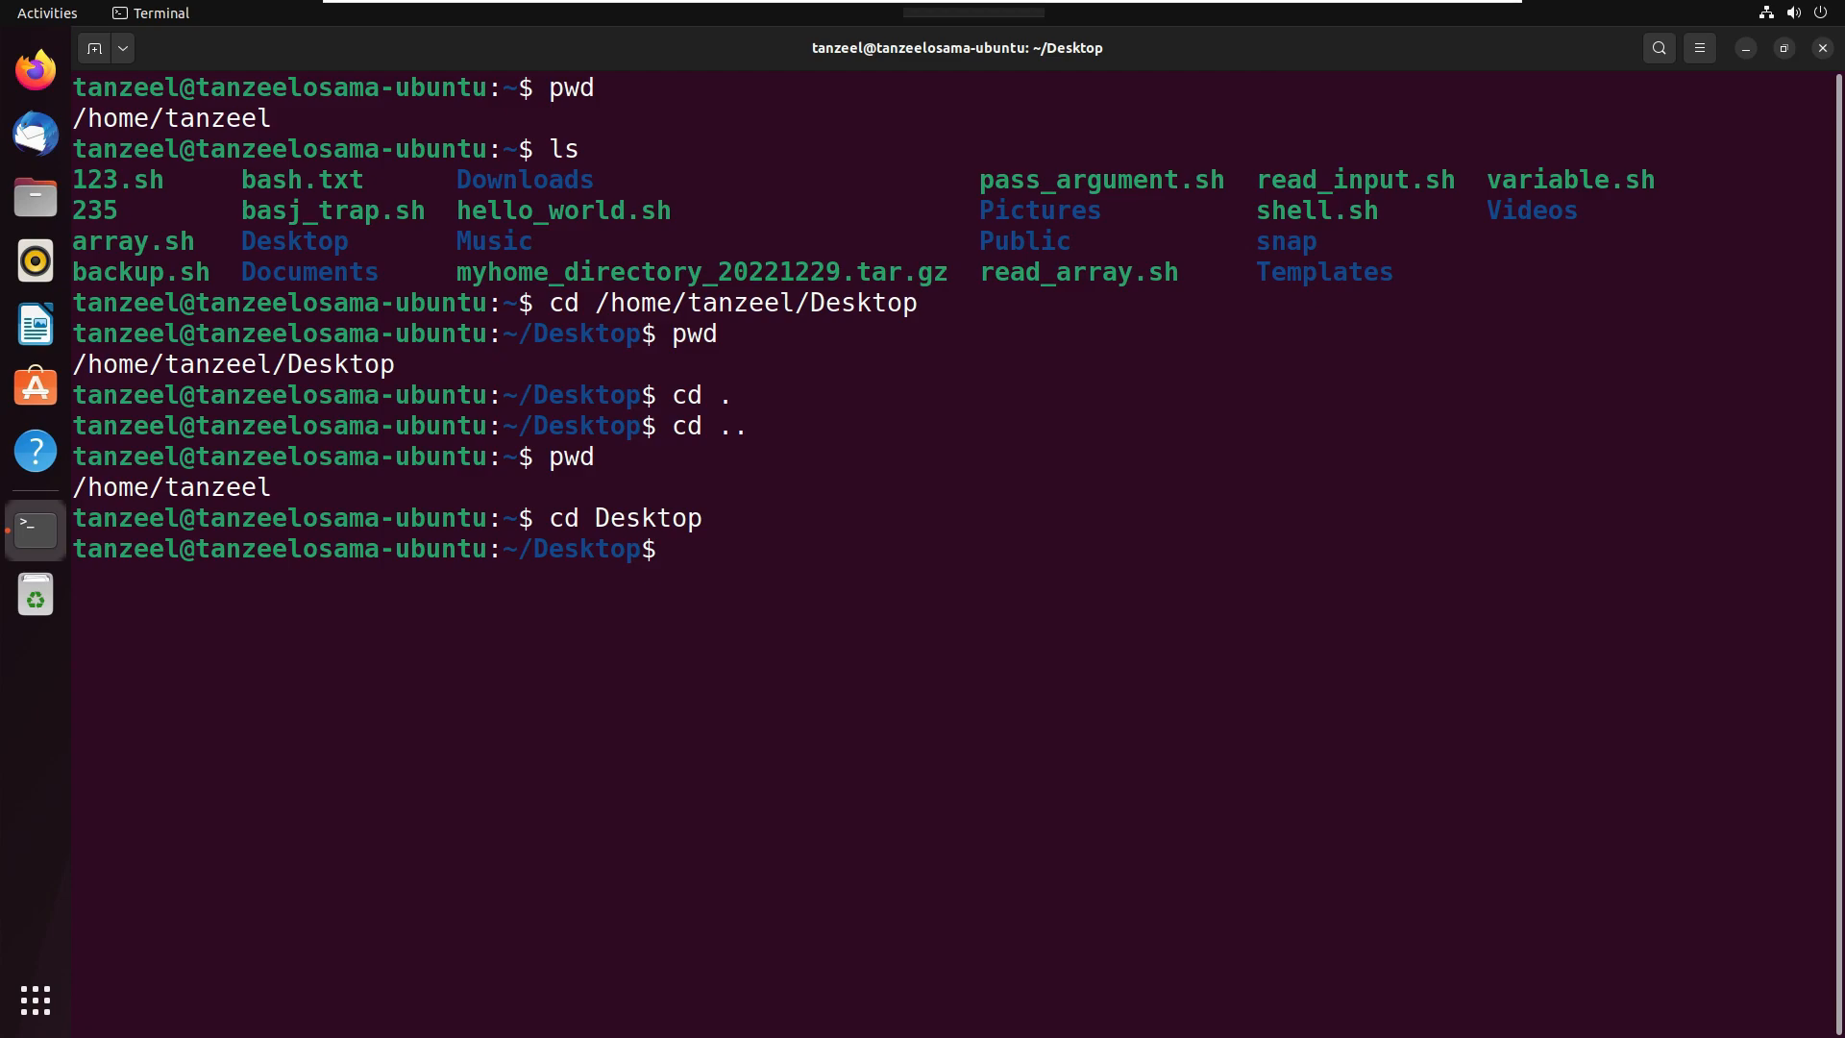
pyautogui.write('cd')
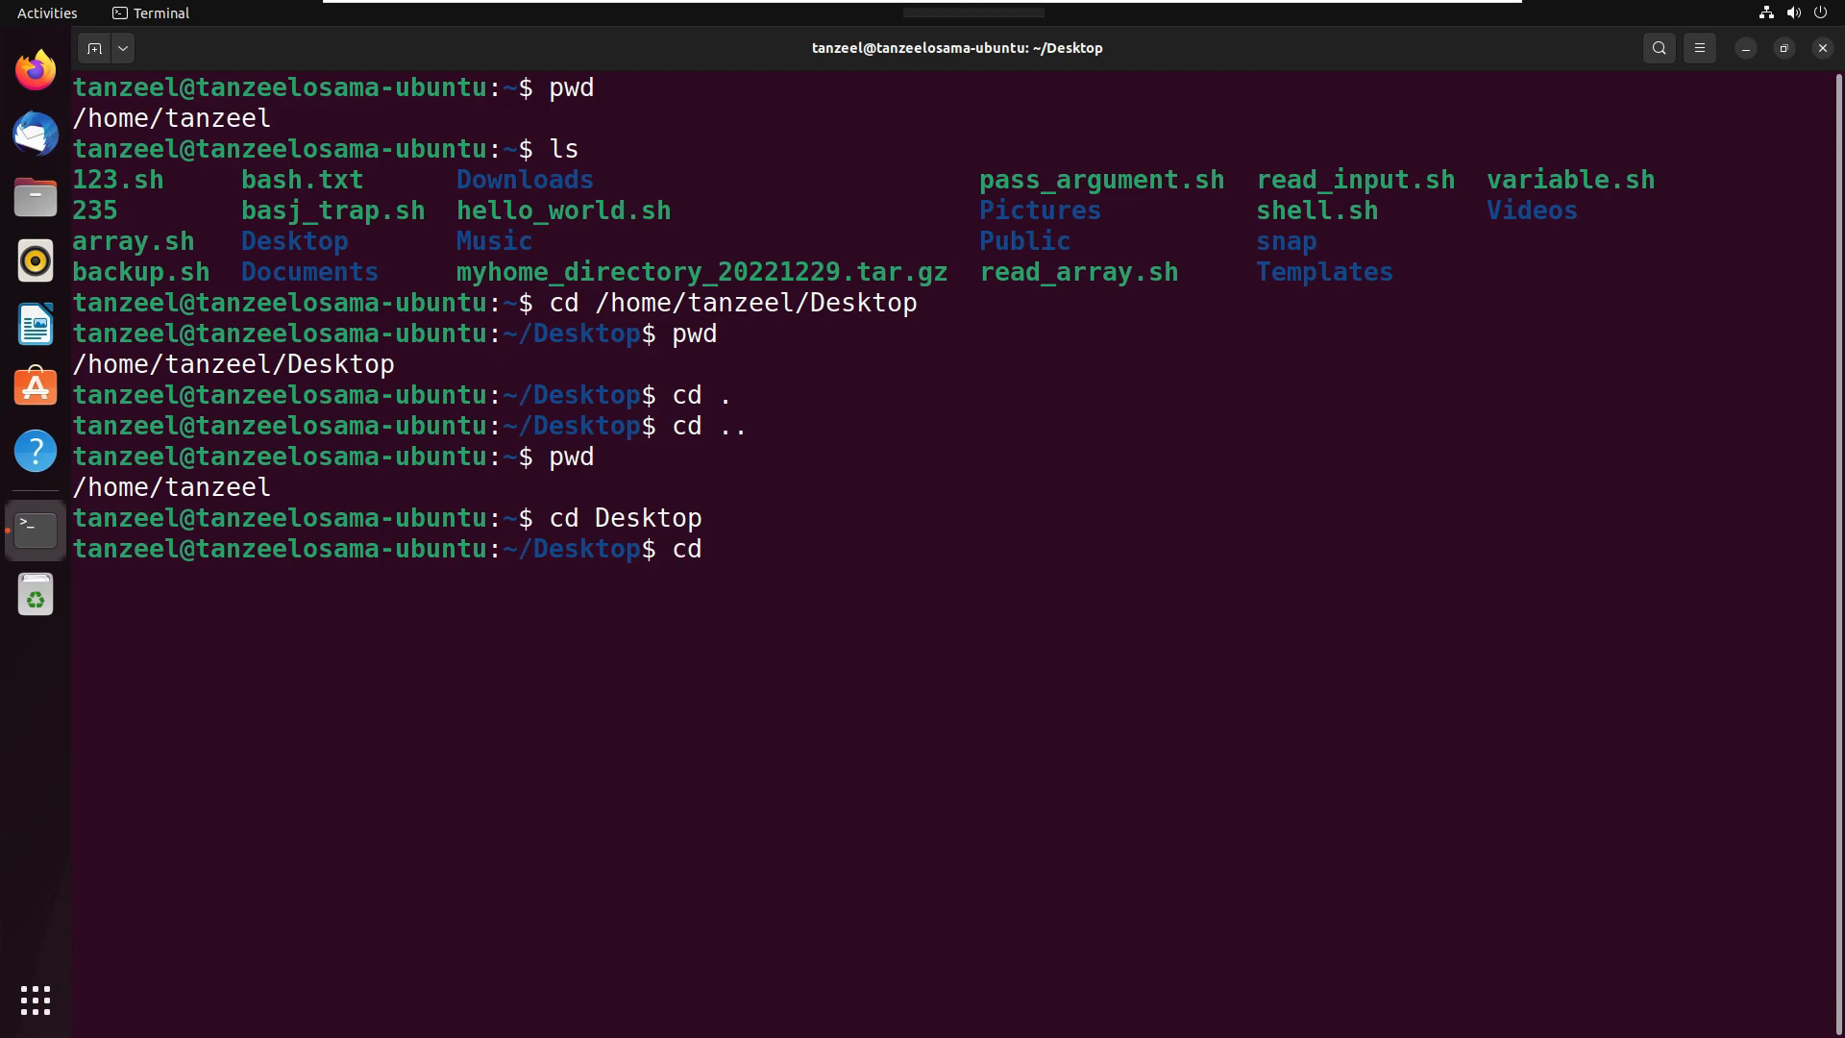
# Return home with cd ~ and confirm /home/tanzeel with pwd.
pyautogui.write('~')
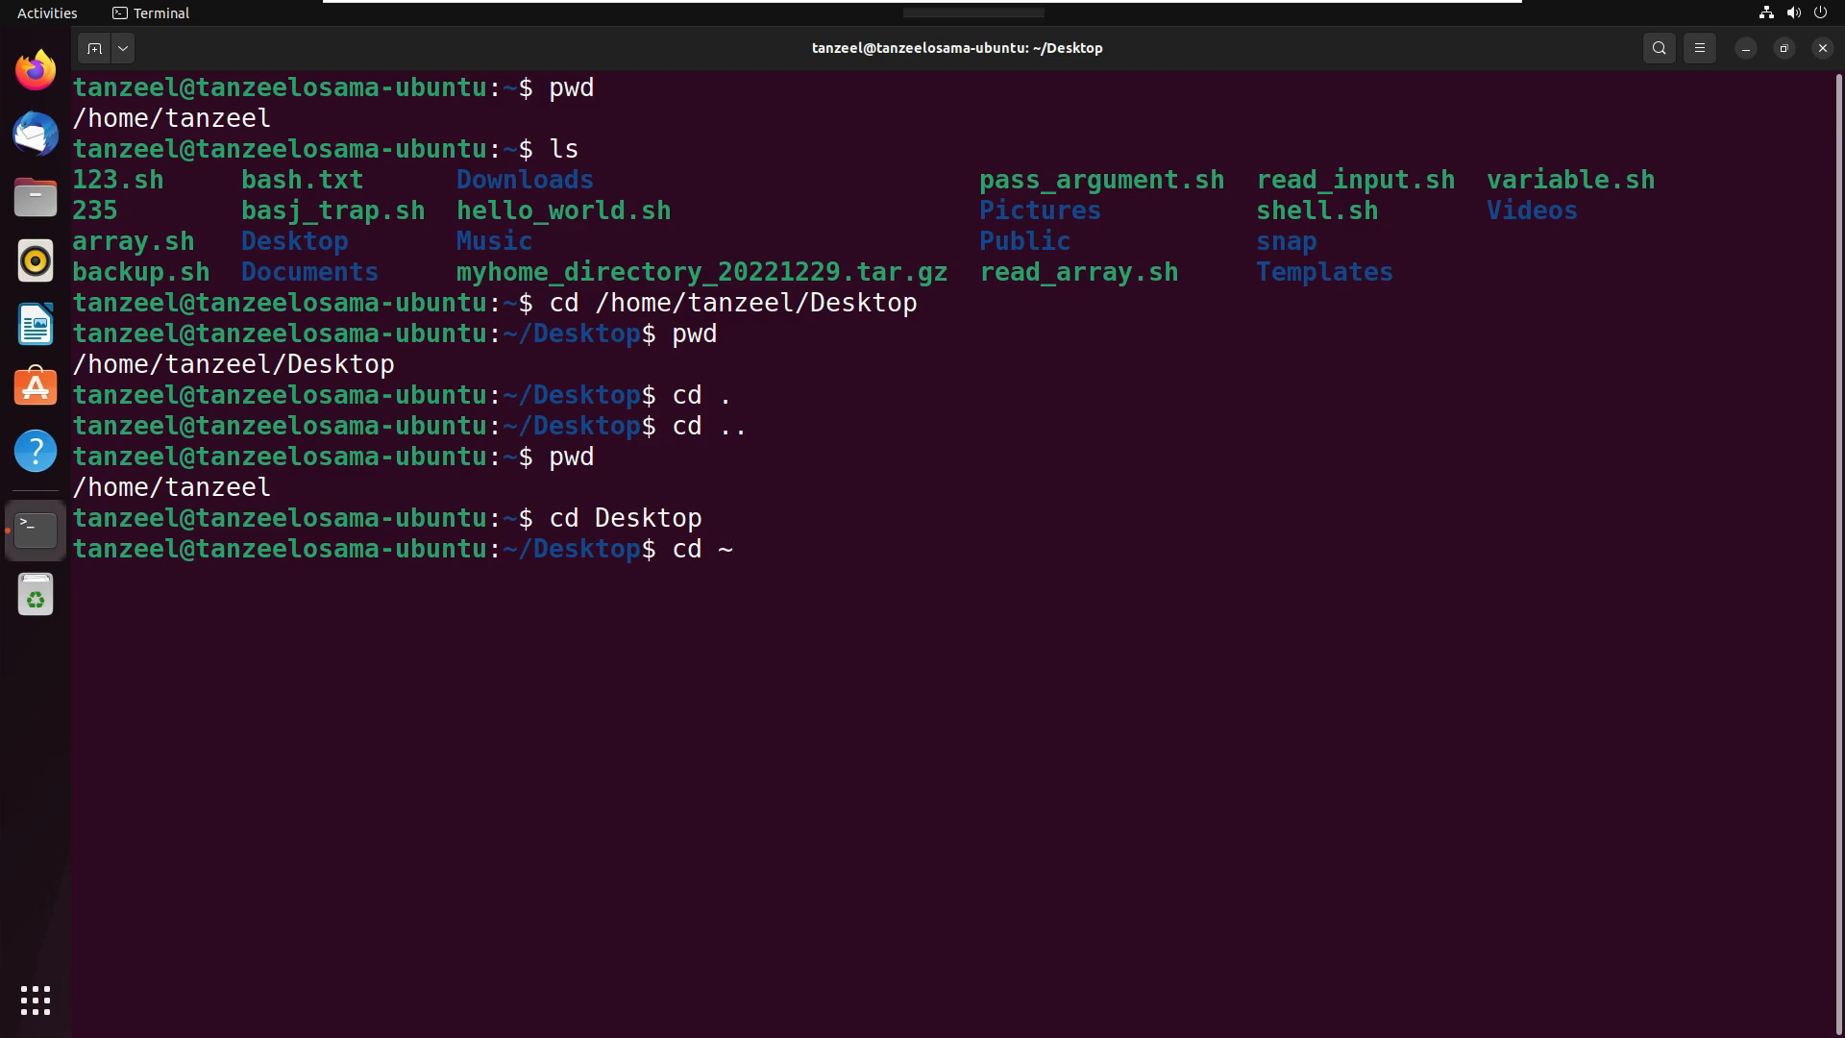
pyautogui.press('Return')
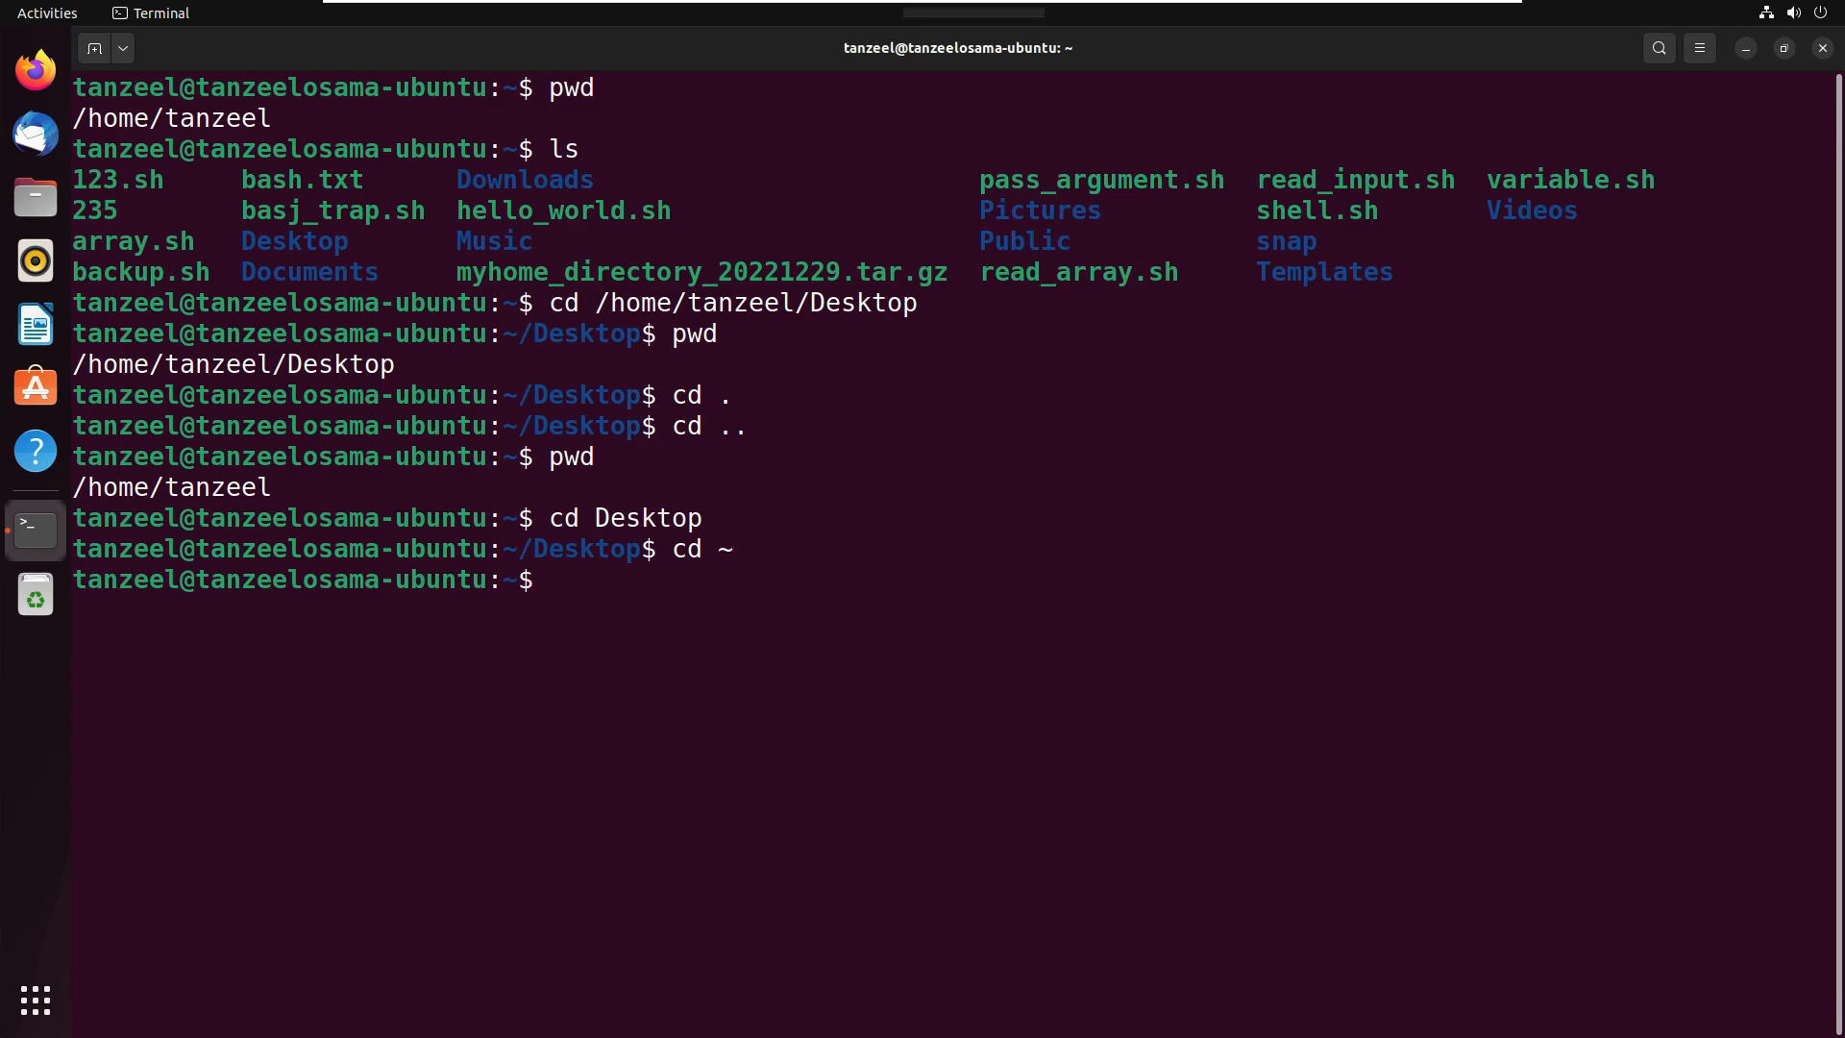
pyautogui.write('pwd')
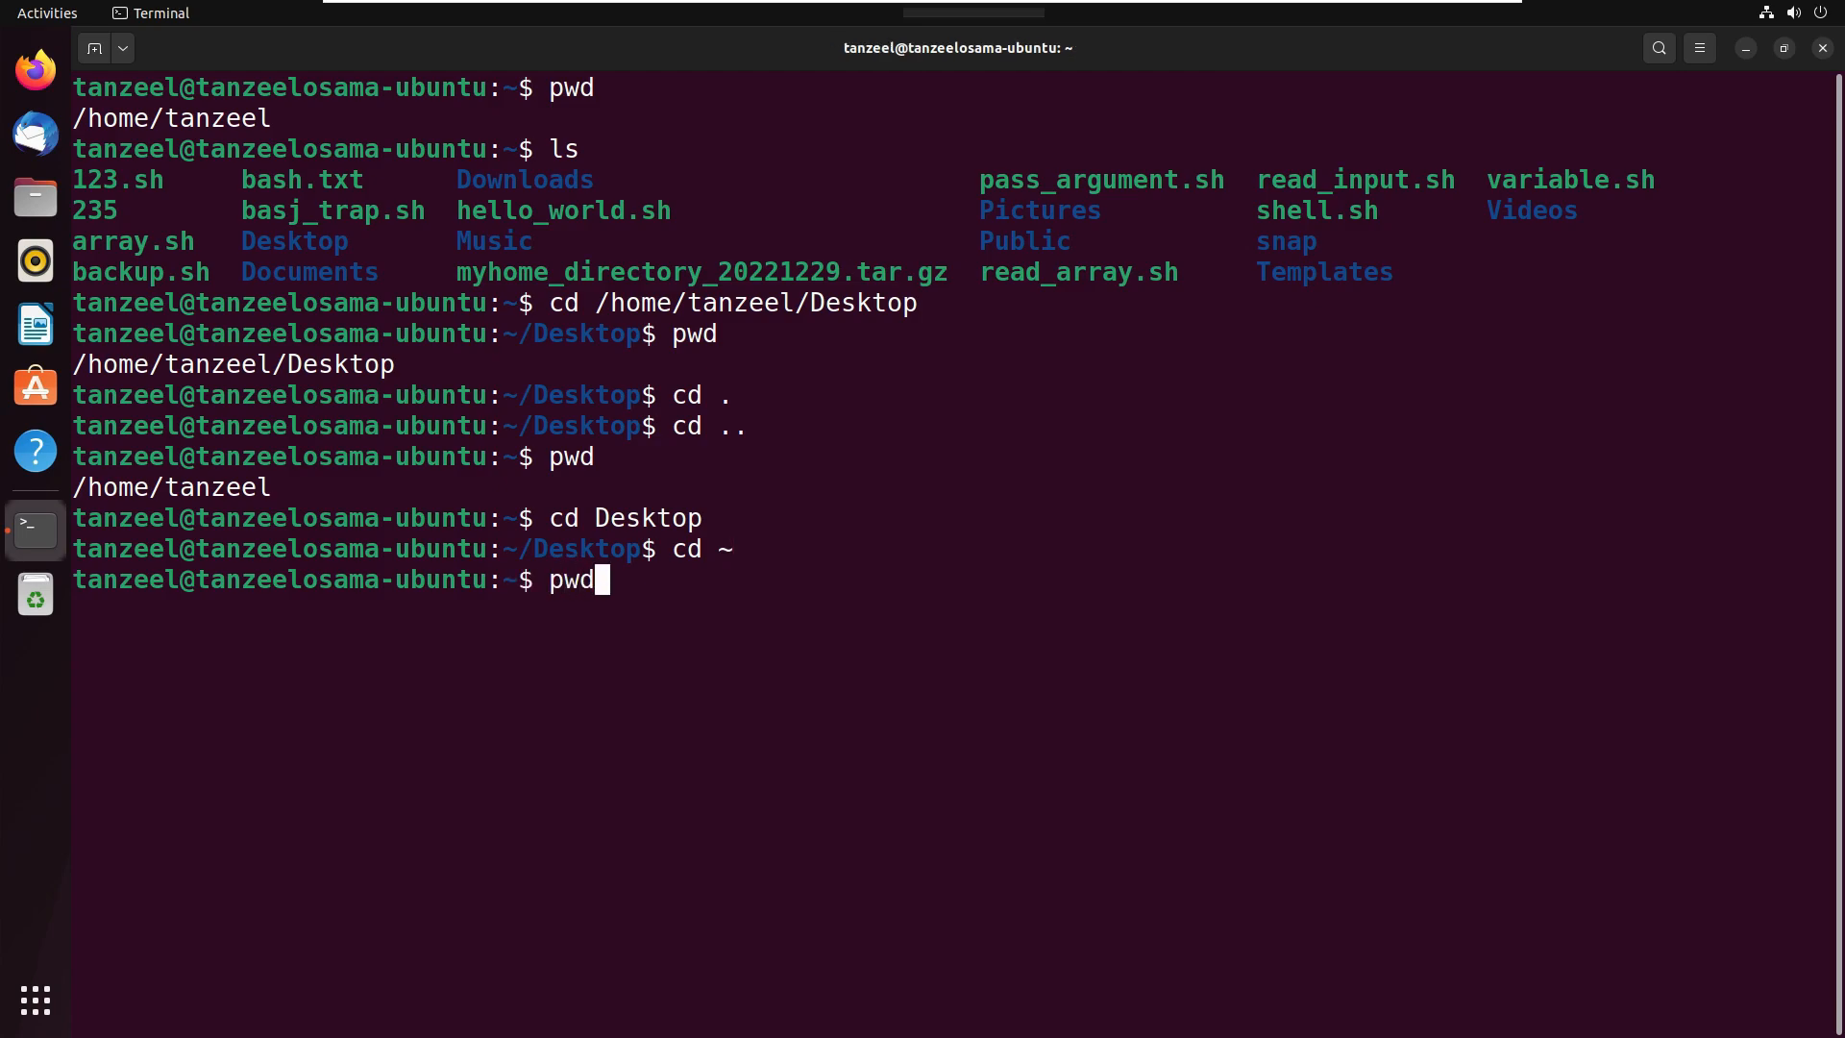
pyautogui.press('Return')
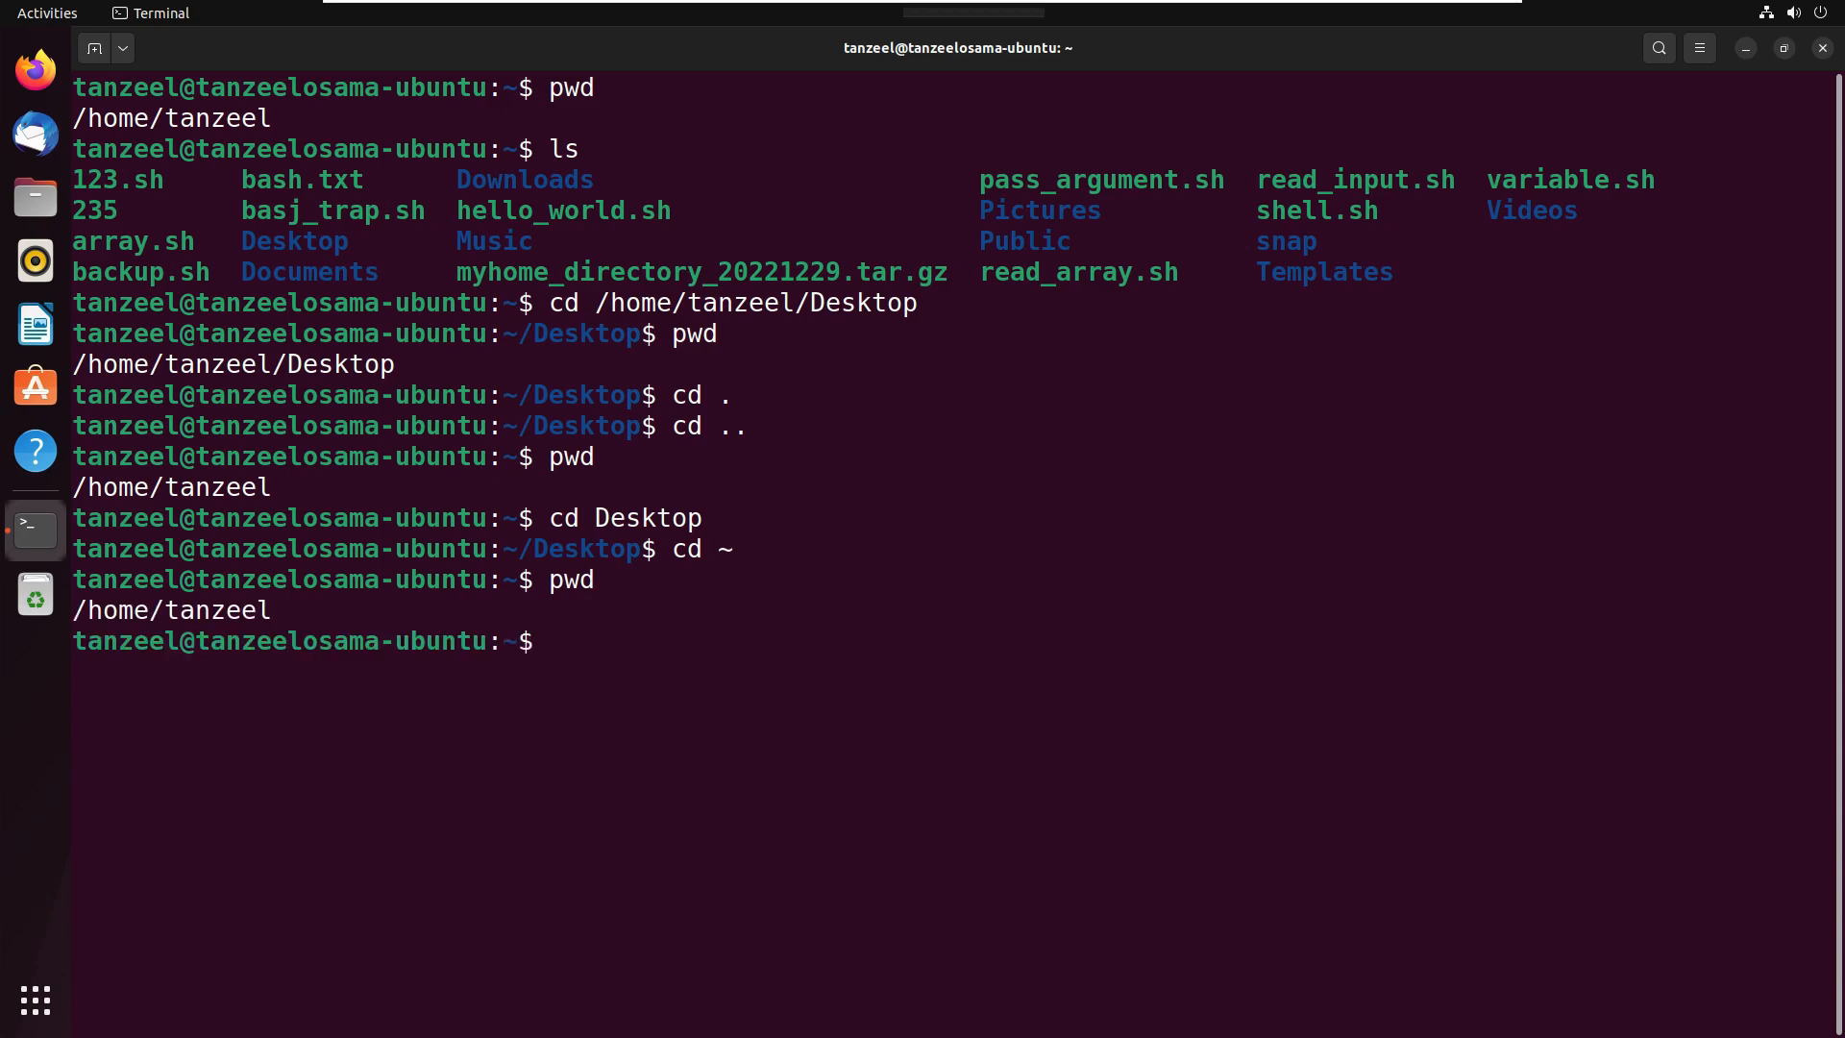
pyautogui.moveTo(875, 597)
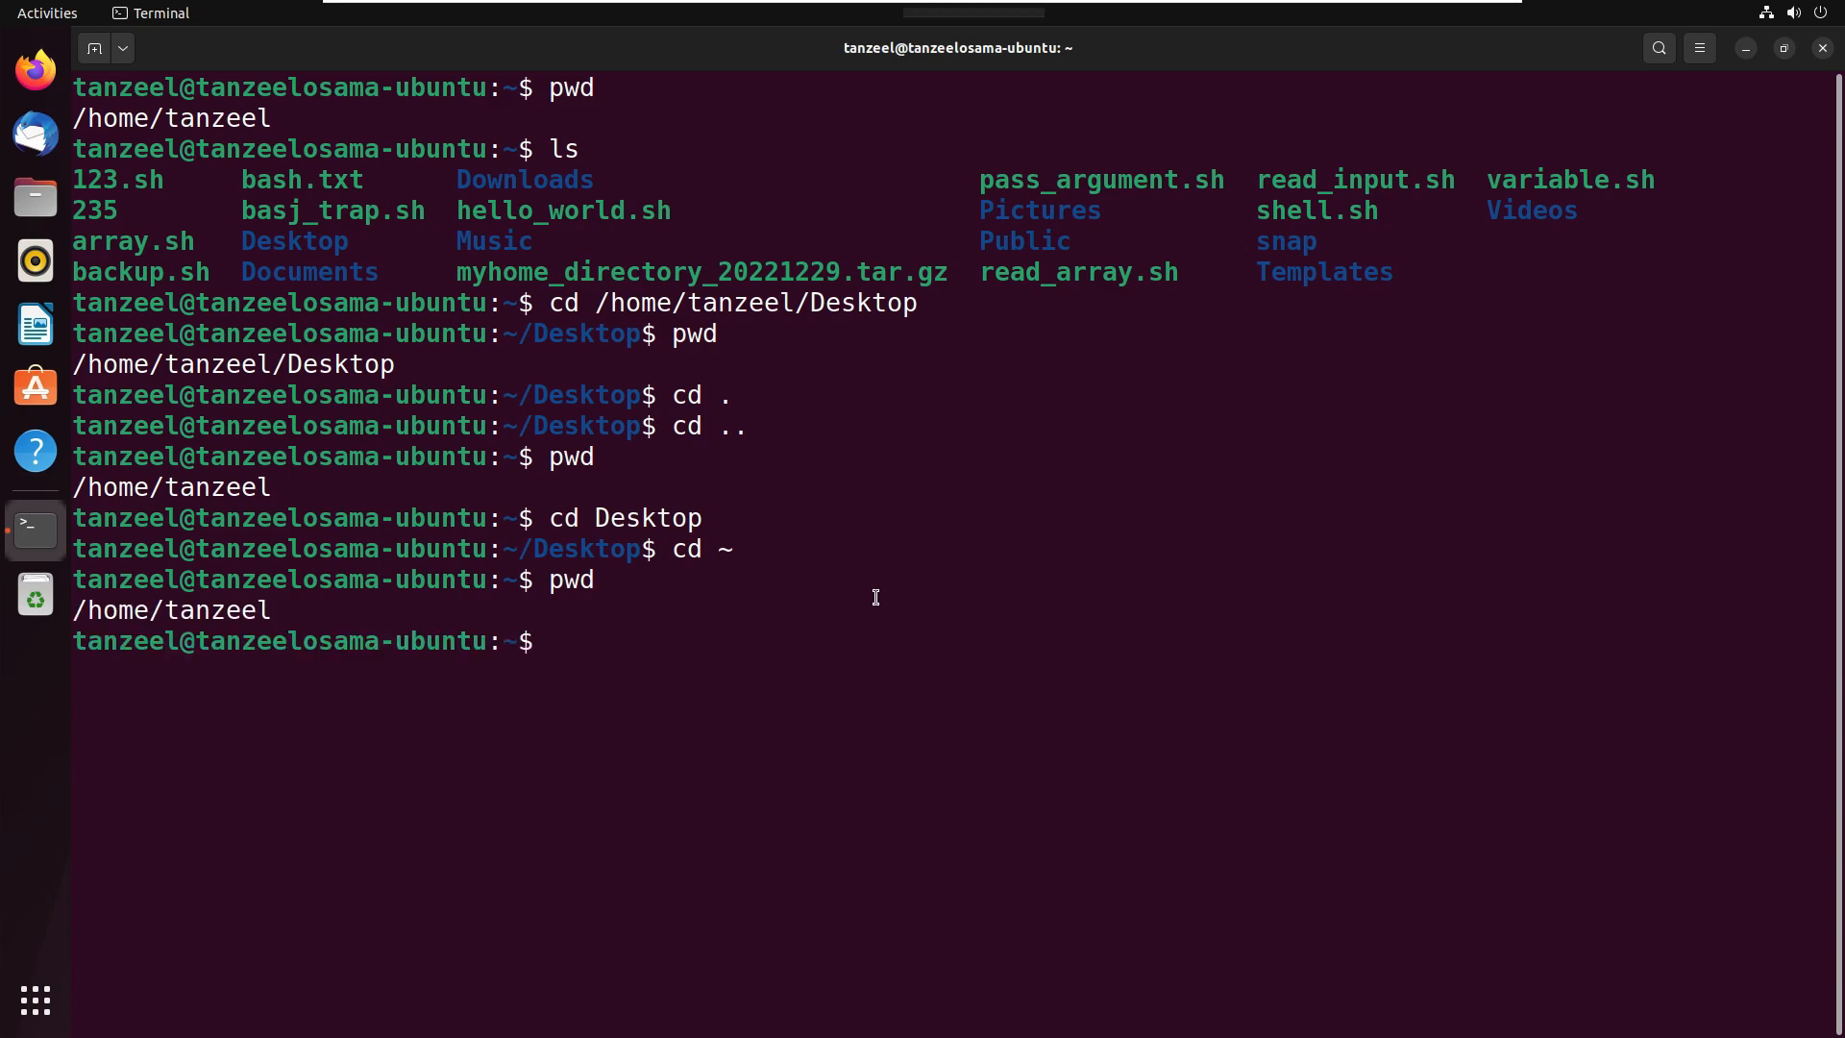